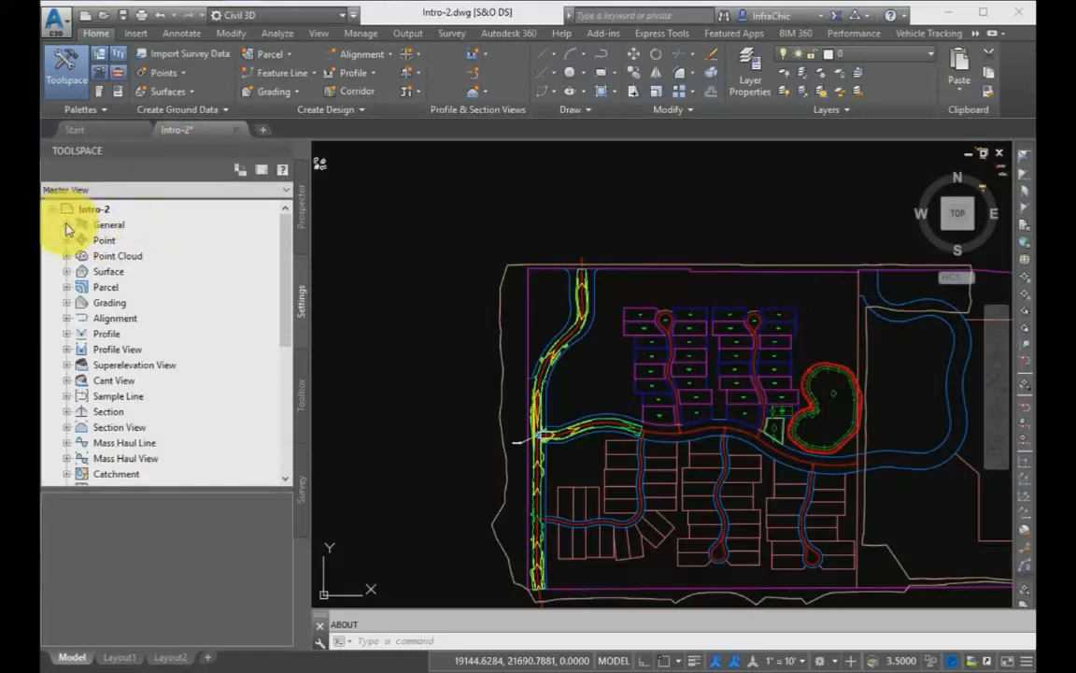
Step: Expand General and Label Styles in the Settings tree and view their right-click Refresh menus
left_click(67, 225)
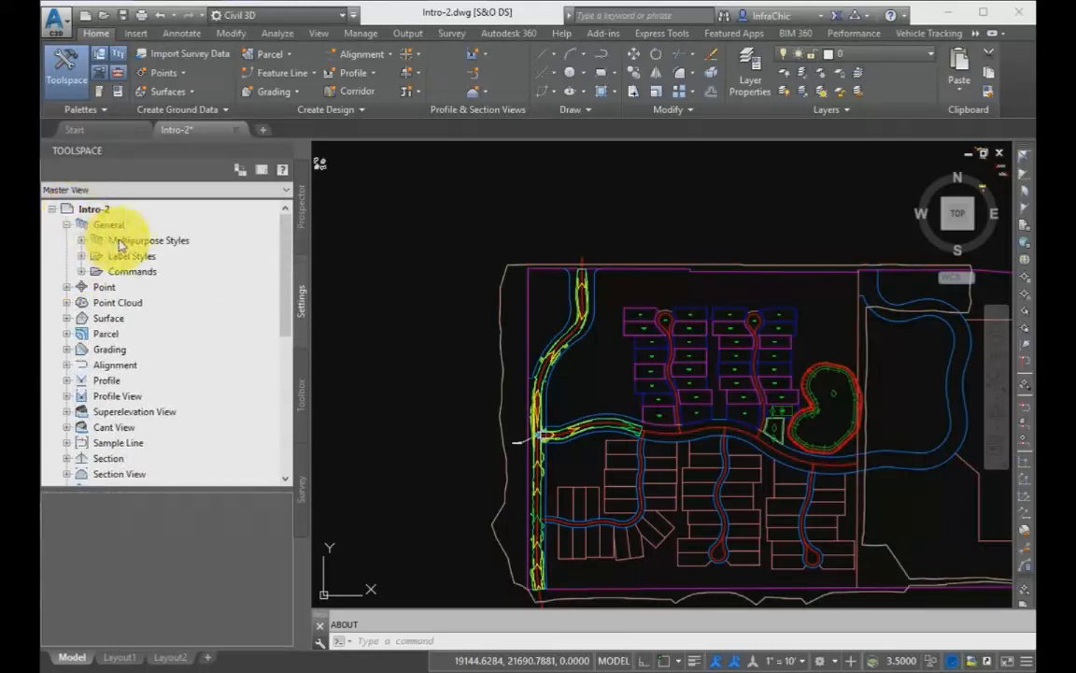
right_click(133, 256)
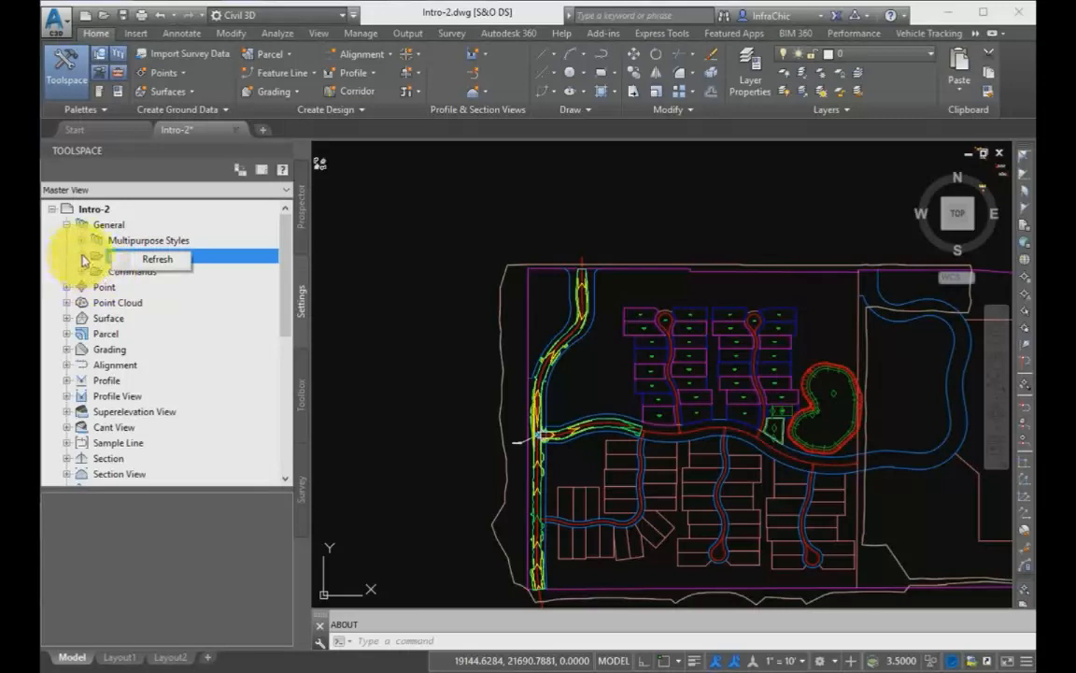
left_click(83, 240)
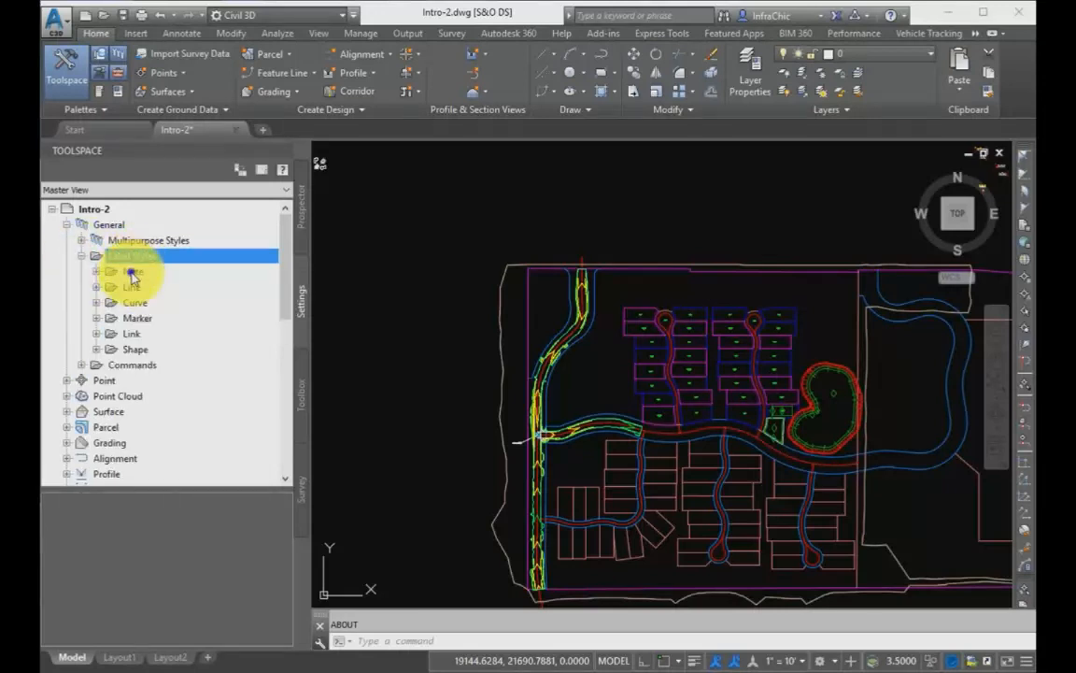
right_click(132, 271)
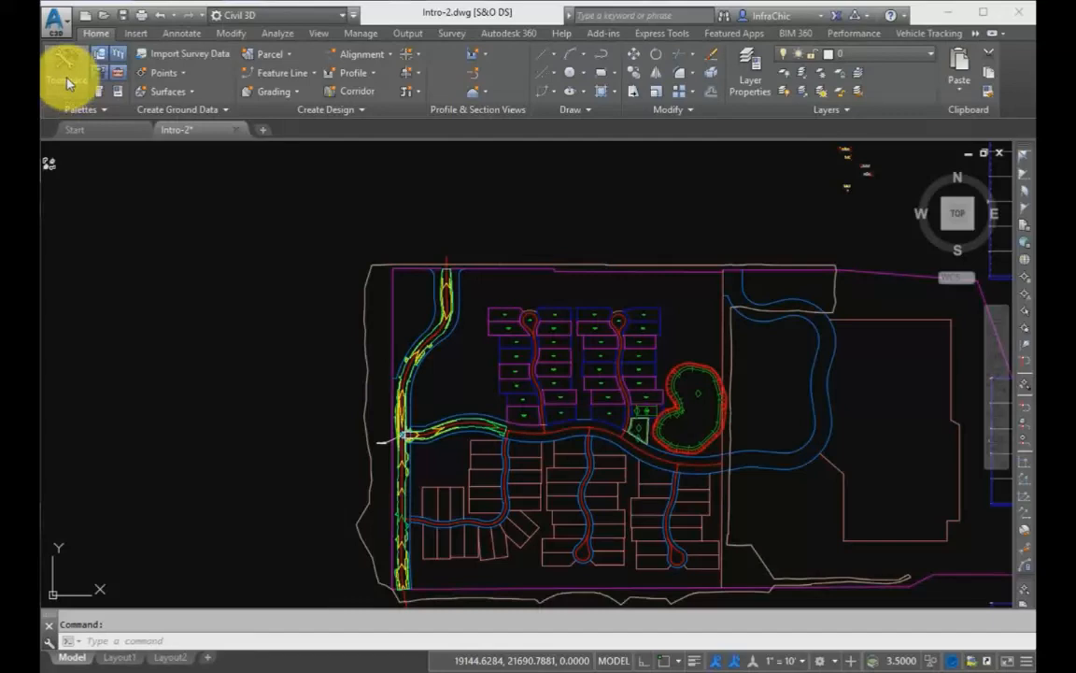
Step: Reopen the Toolspace from the Home ribbon onto the Prospector with its Surfaces and Points collections
left_click(67, 79)
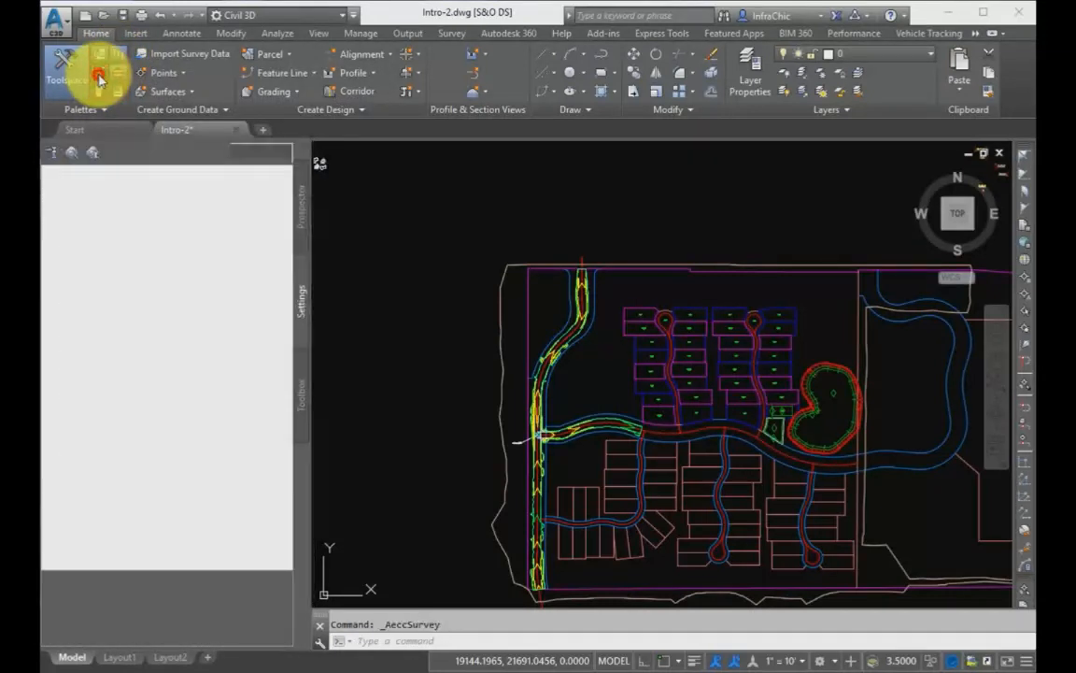
left_click(66, 71)
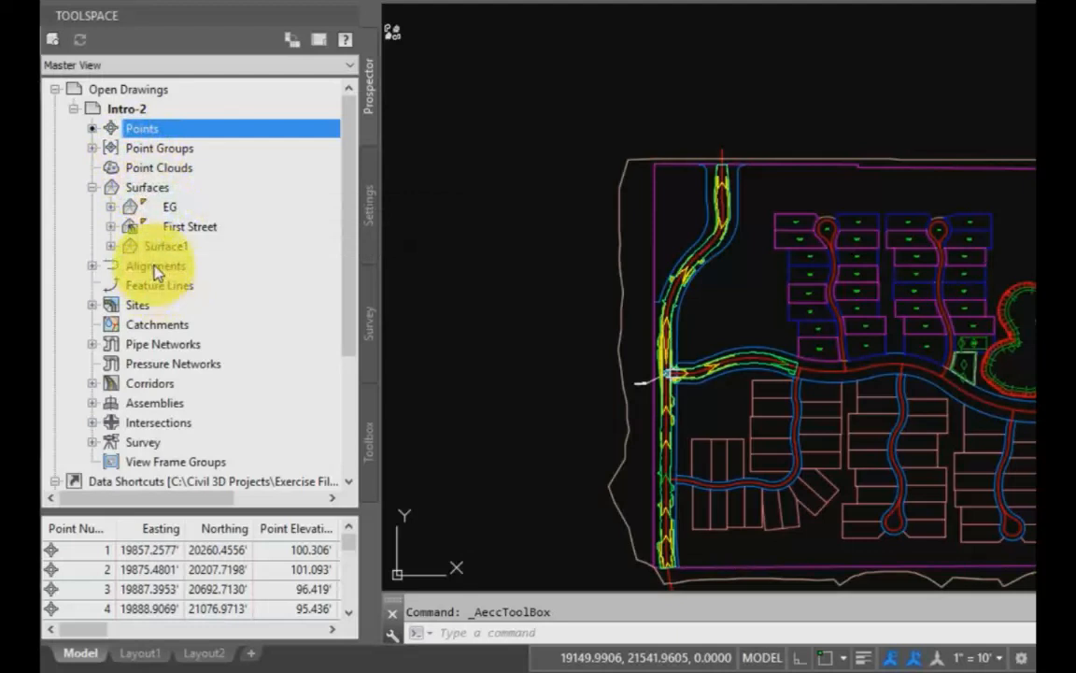
left_click(94, 304)
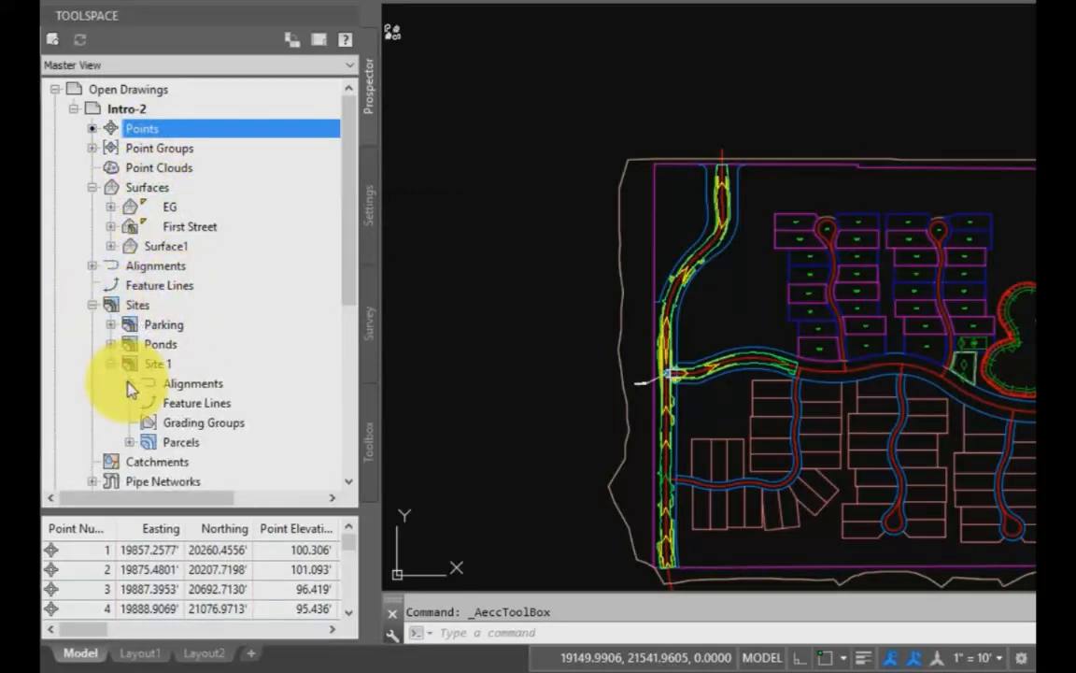
left_click(91, 304)
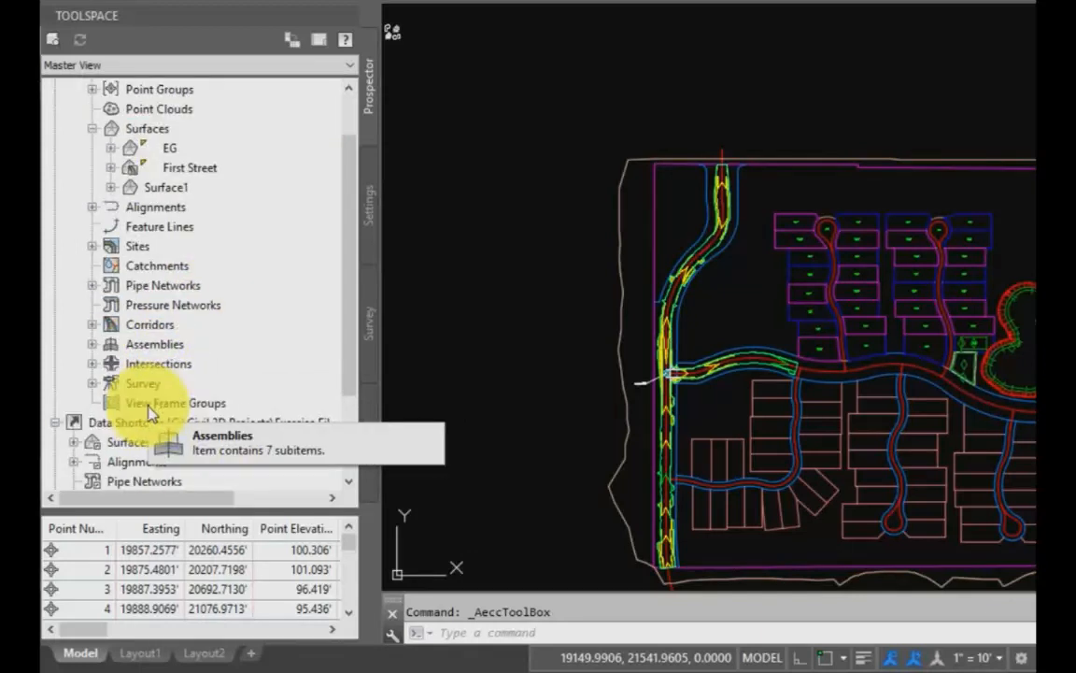
mouse_move(142, 381)
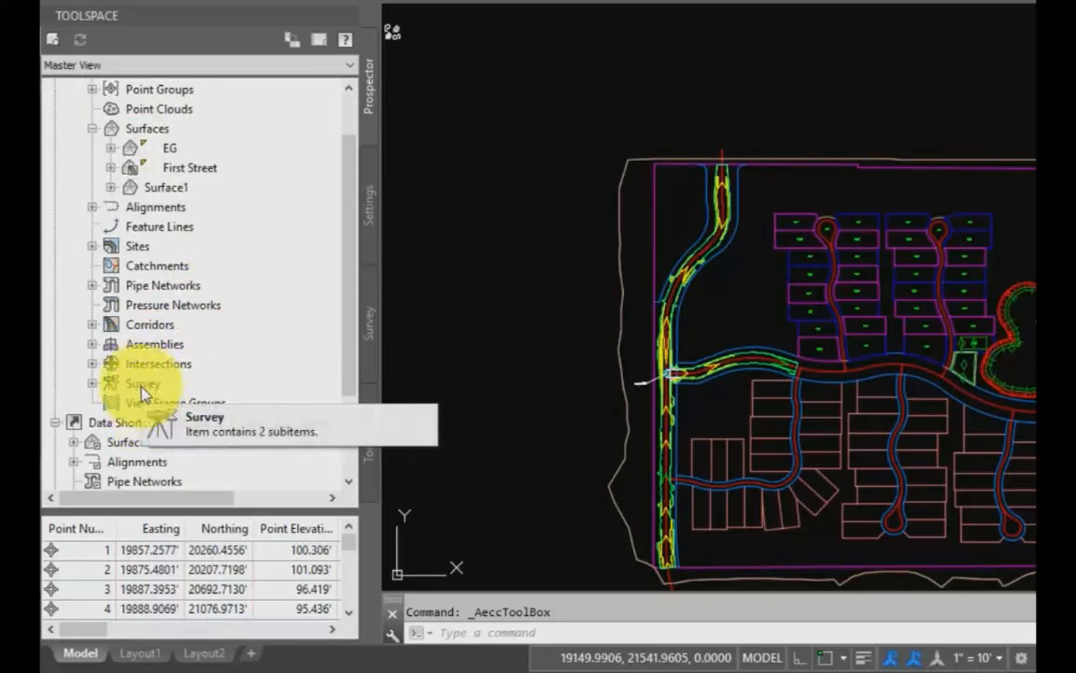
left_click(93, 325)
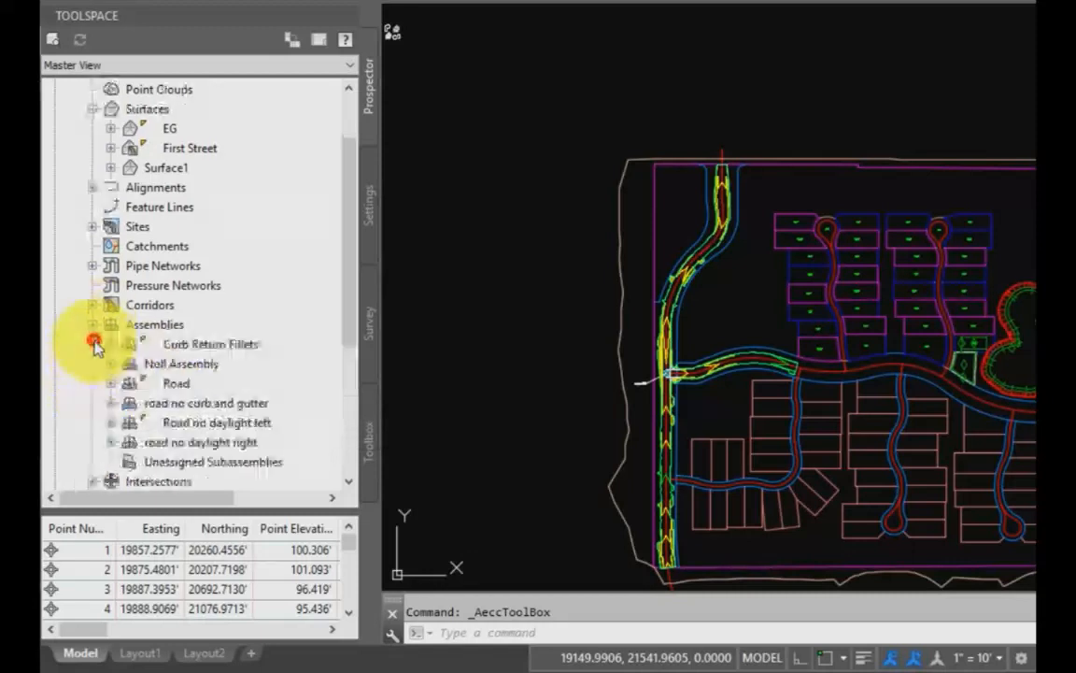
left_click(92, 326)
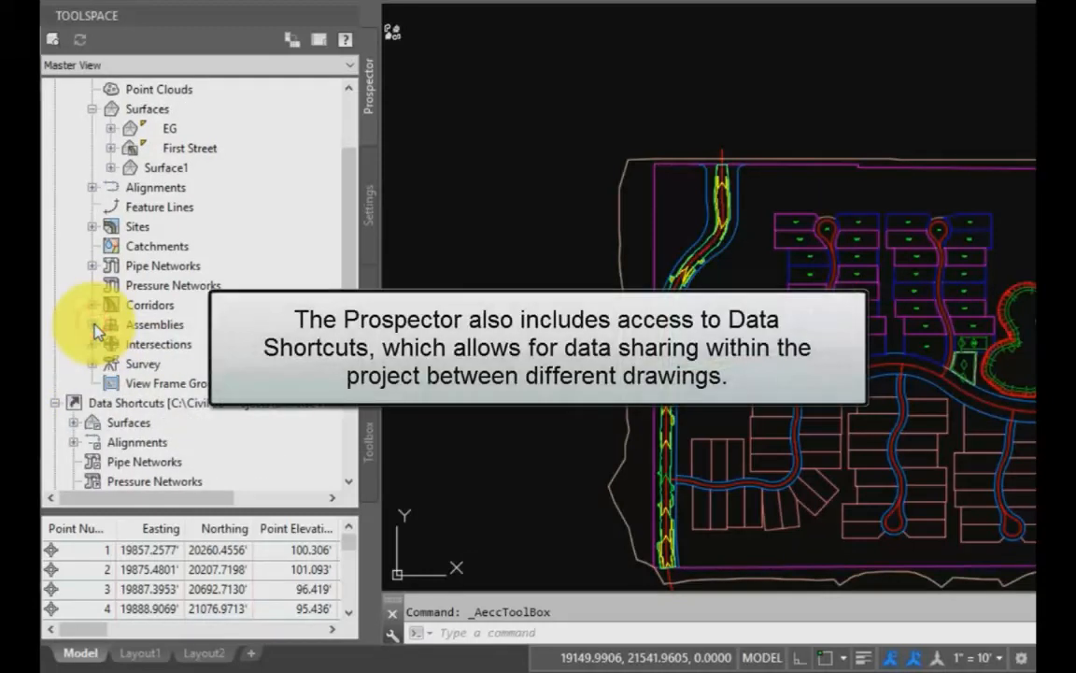
scroll("down", 3)
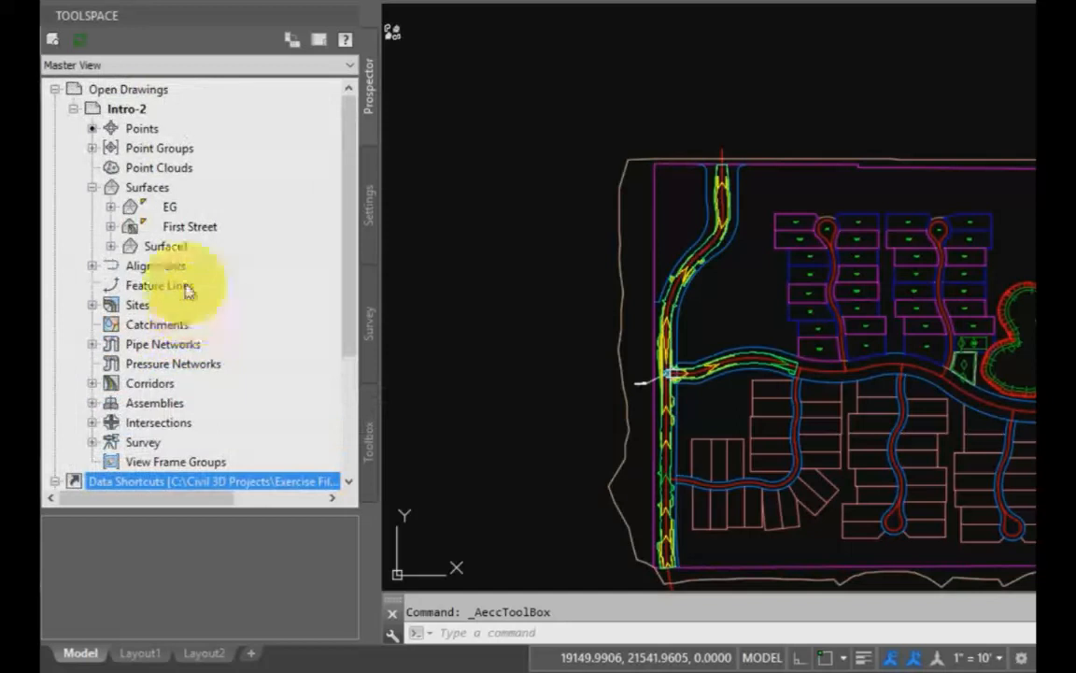
Step: View the context menu of actions available for the Points collection
right_click(142, 127)
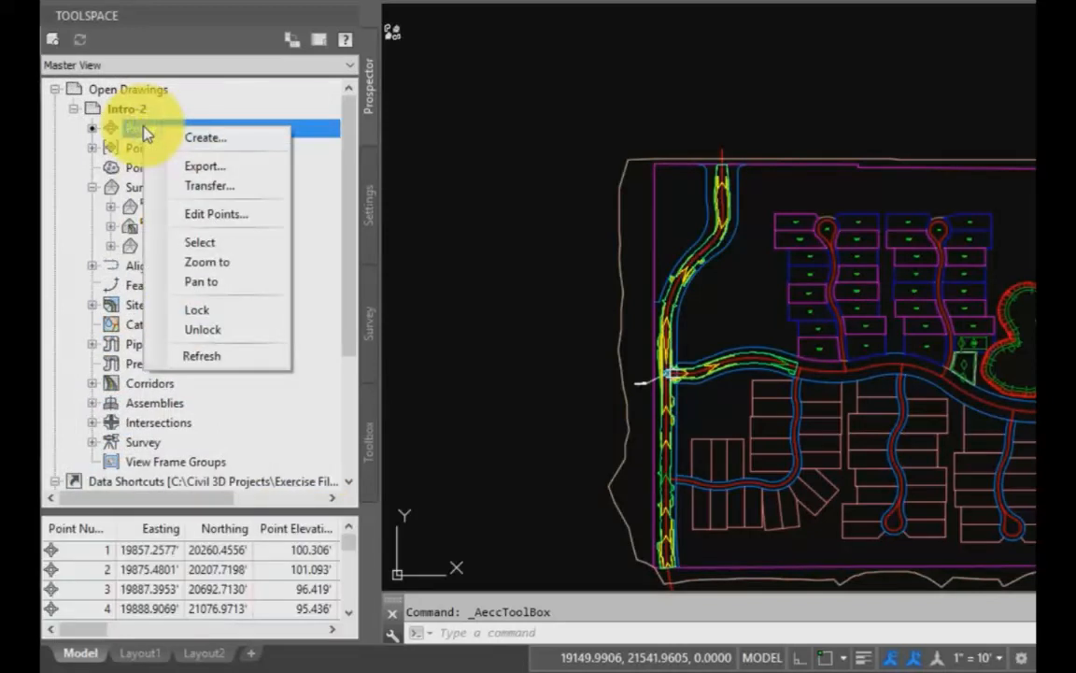
right_click(140, 186)
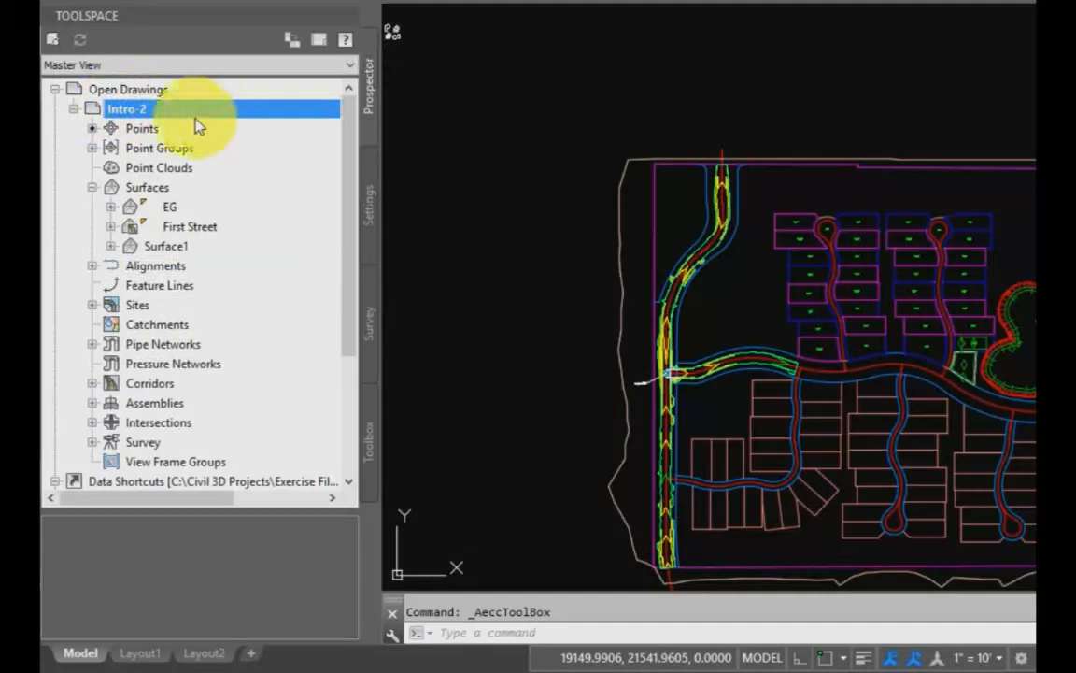
Step: Switch Prospector to Active Drawing View, then back to Master View listing drawing Intro-2
left_click(128, 90)
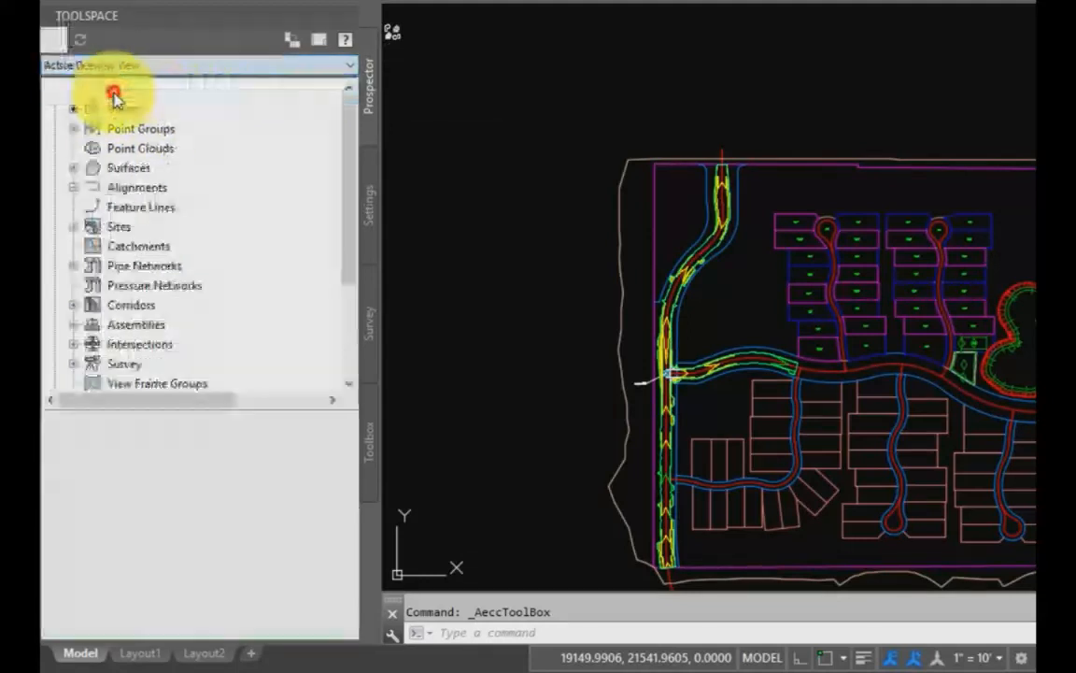
scroll("down", 3)
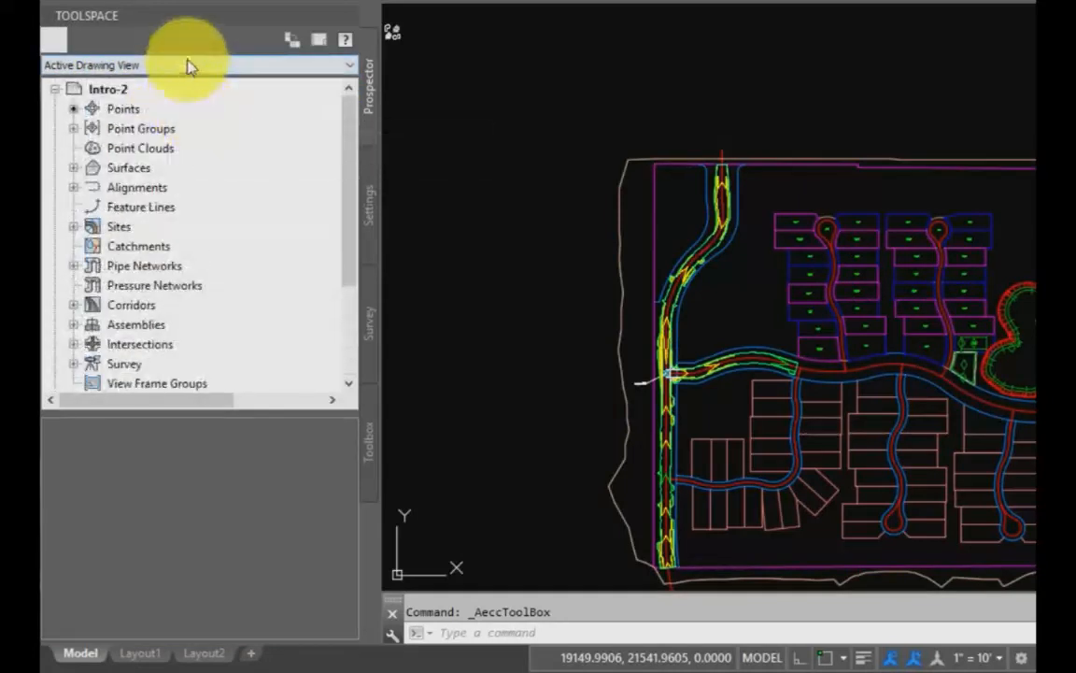
left_click(196, 63)
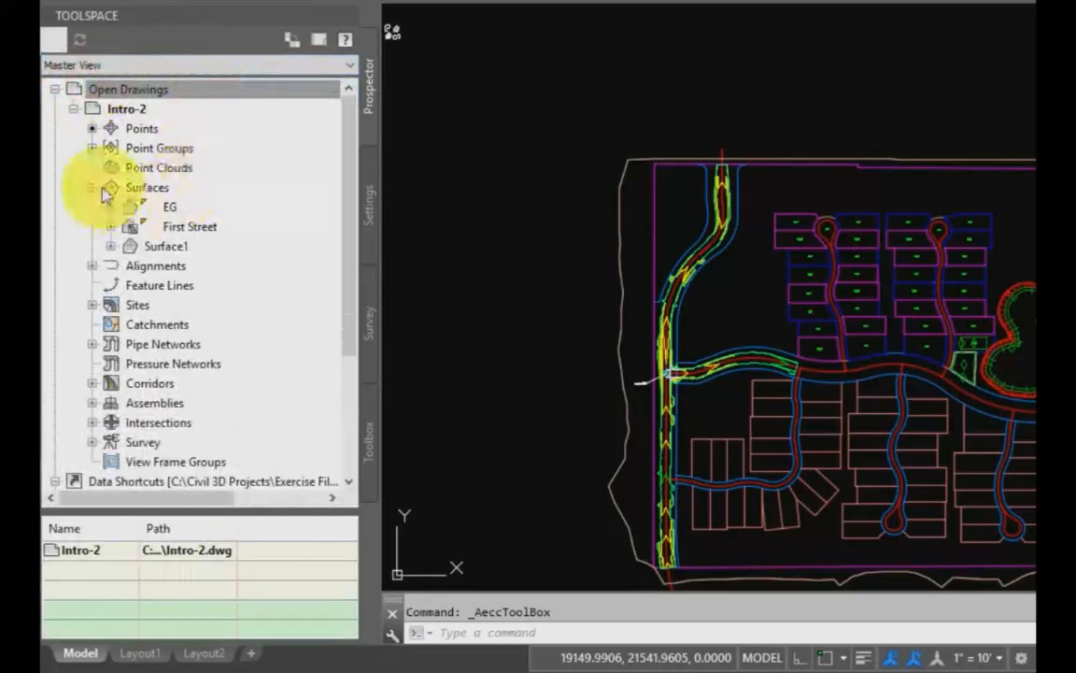
Step: Expand Surfaces, Alignments and Centerline Alignments, then list surfaces EG, First Street and Surface1
scroll("down", 3)
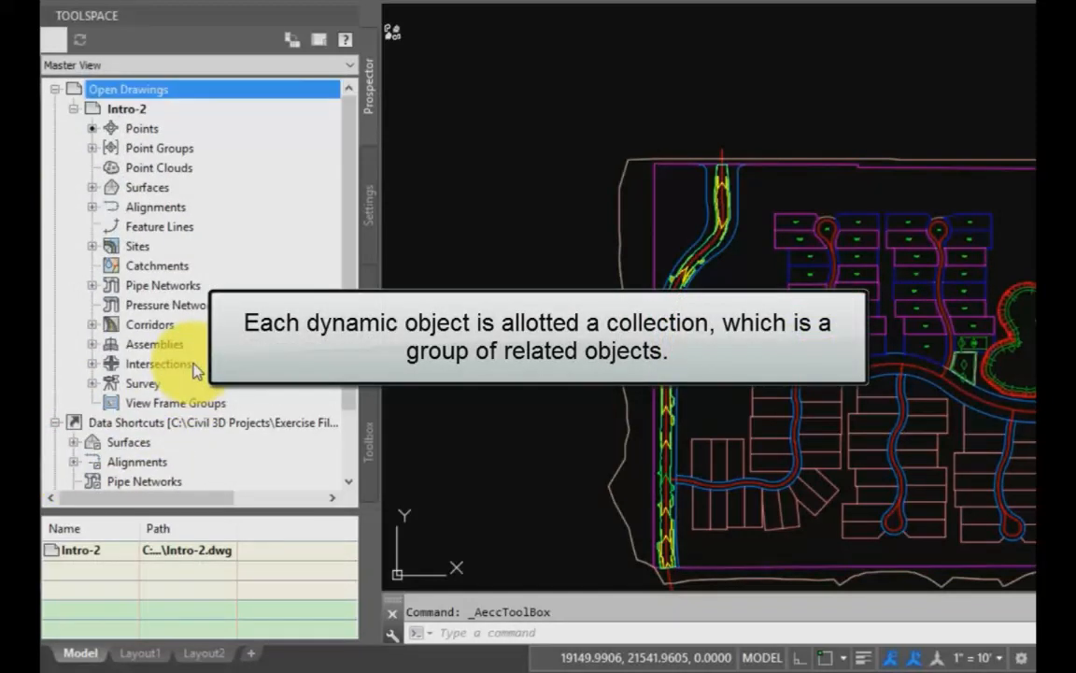
left_click(91, 187)
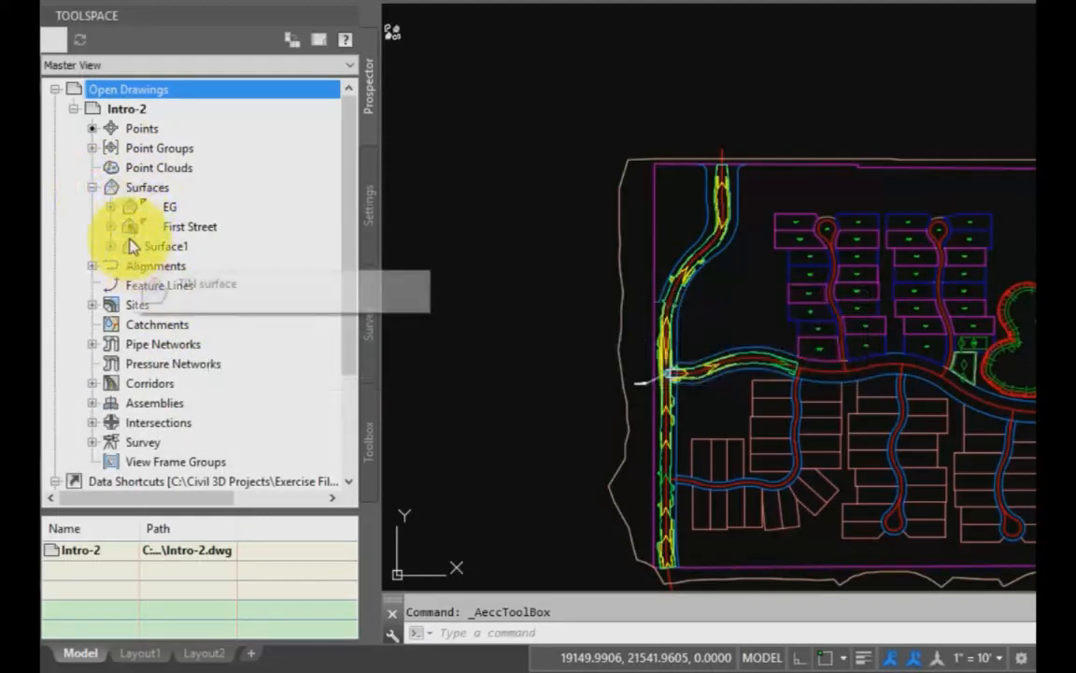
left_click(93, 206)
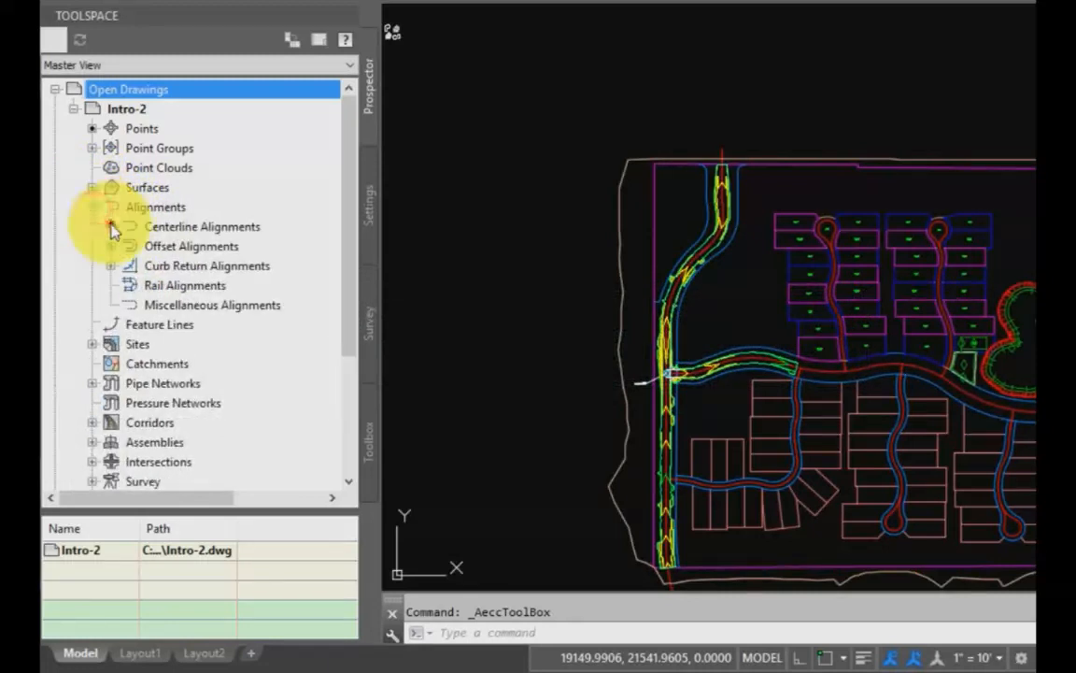
left_click(111, 226)
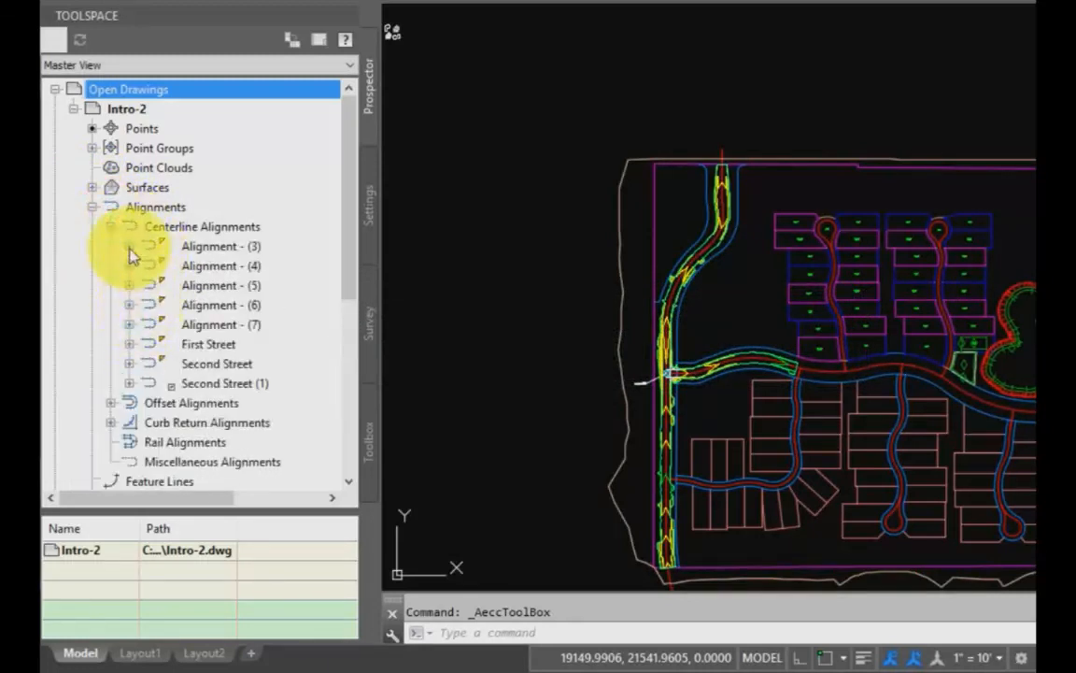
left_click(129, 247)
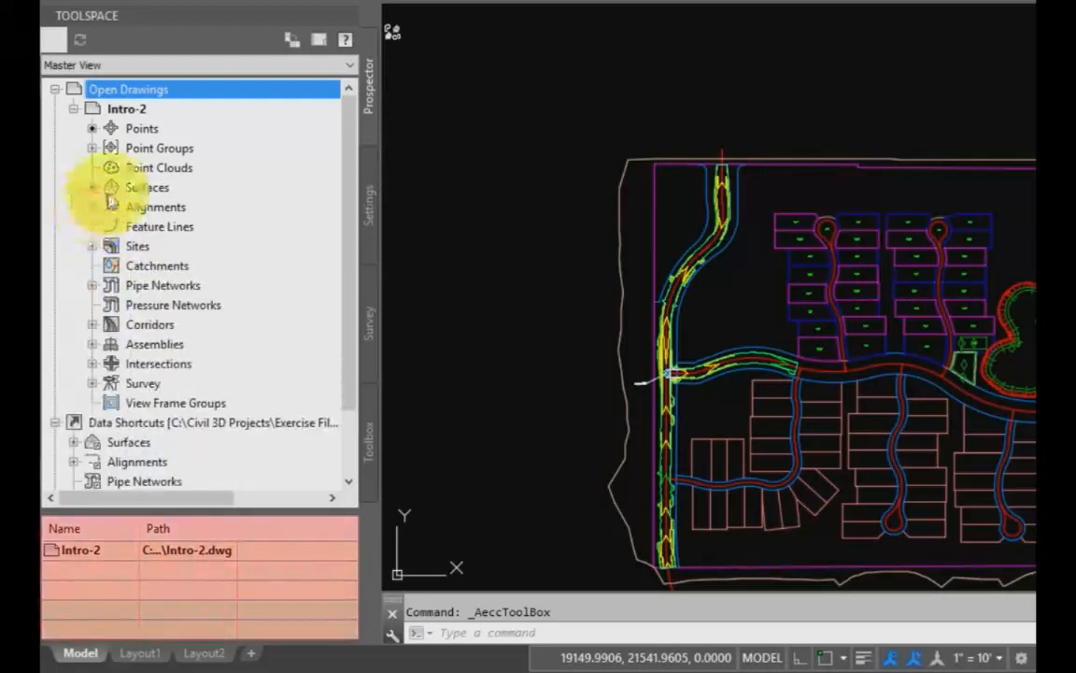
left_click(146, 187)
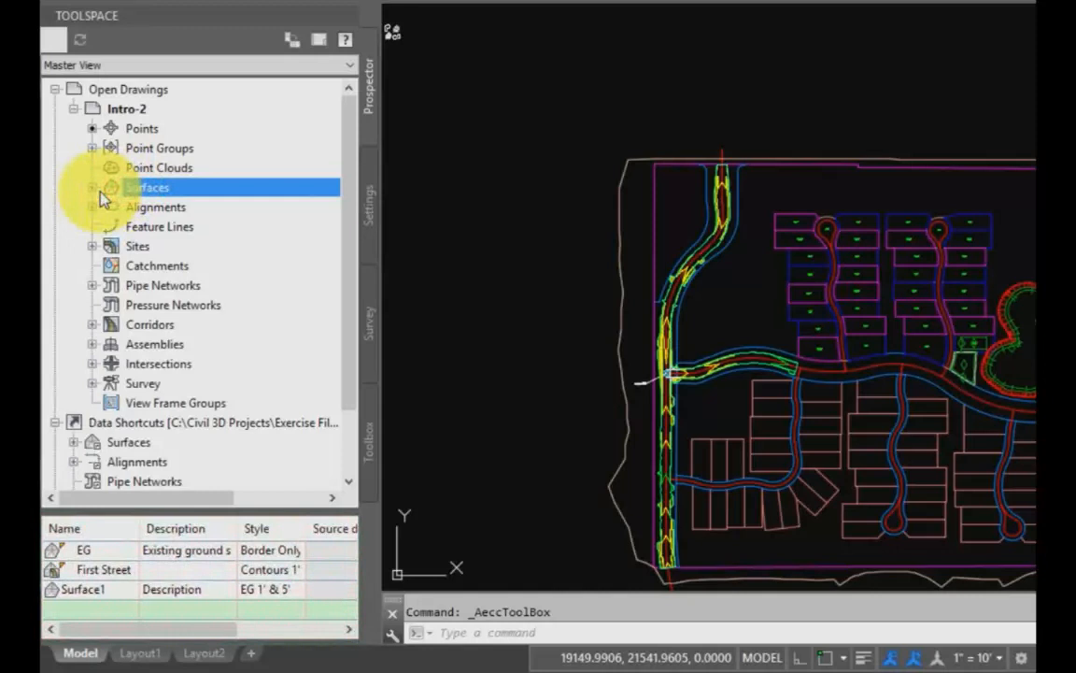
mouse_move(139, 213)
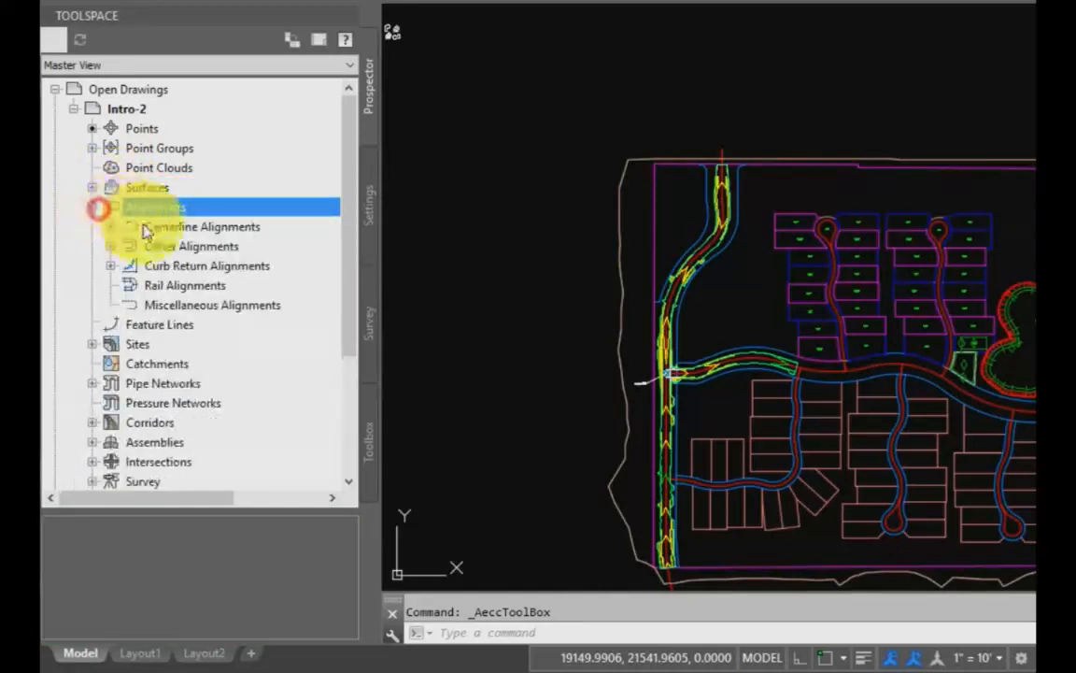
Step: List the centerline alignments with their stations, then expand and collapse Point Groups
left_click(204, 226)
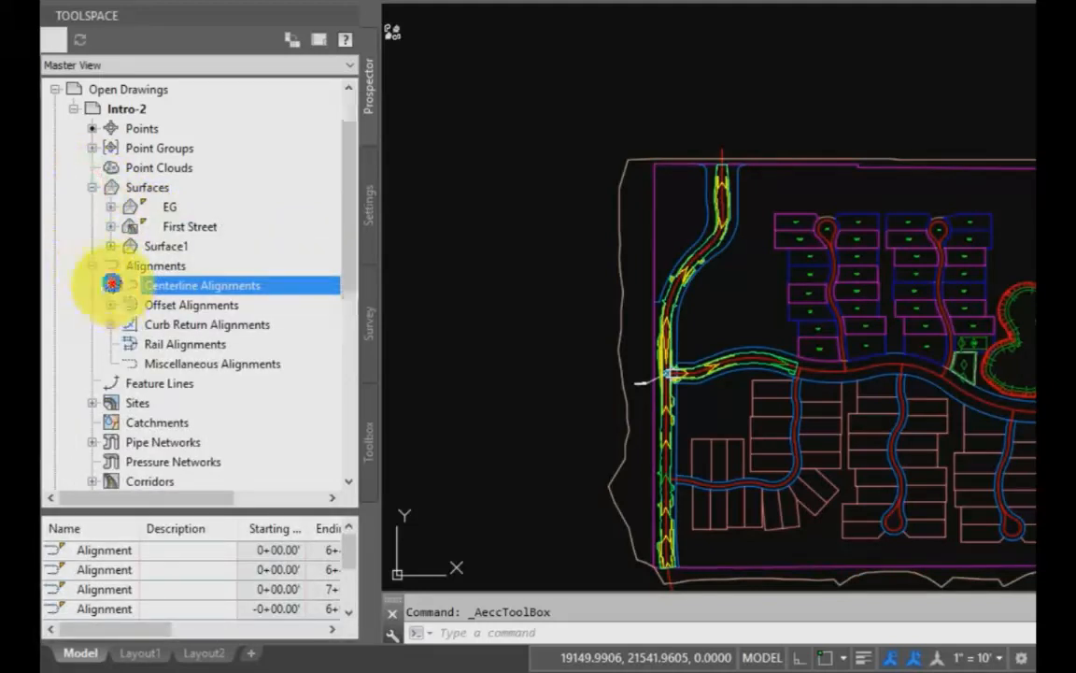
left_click(110, 284)
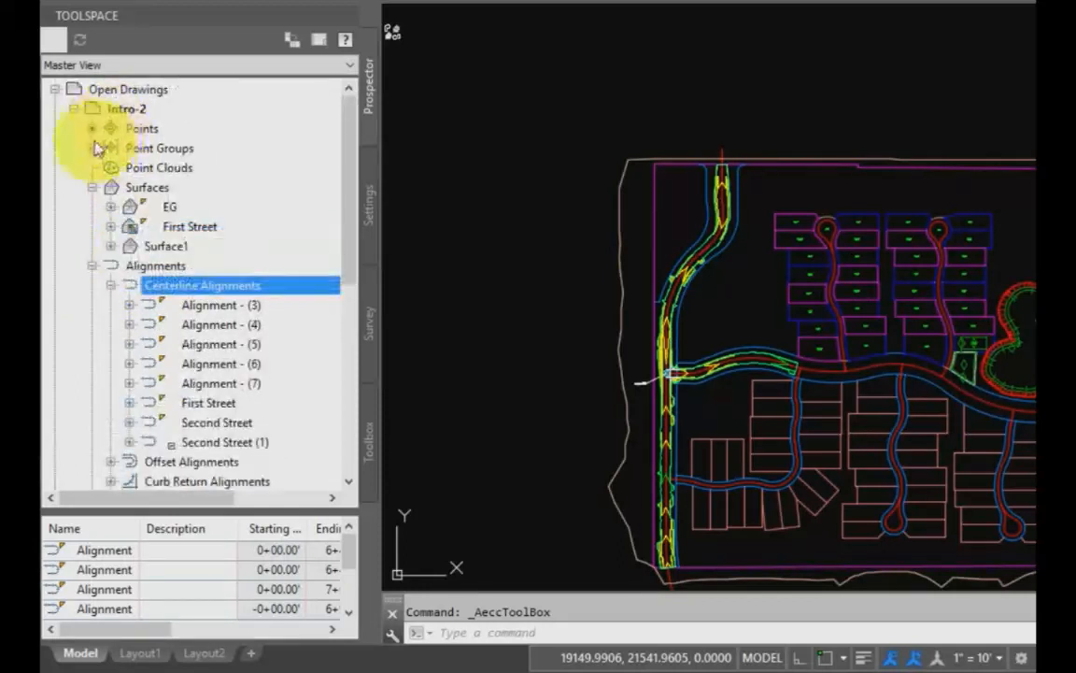
left_click(93, 147)
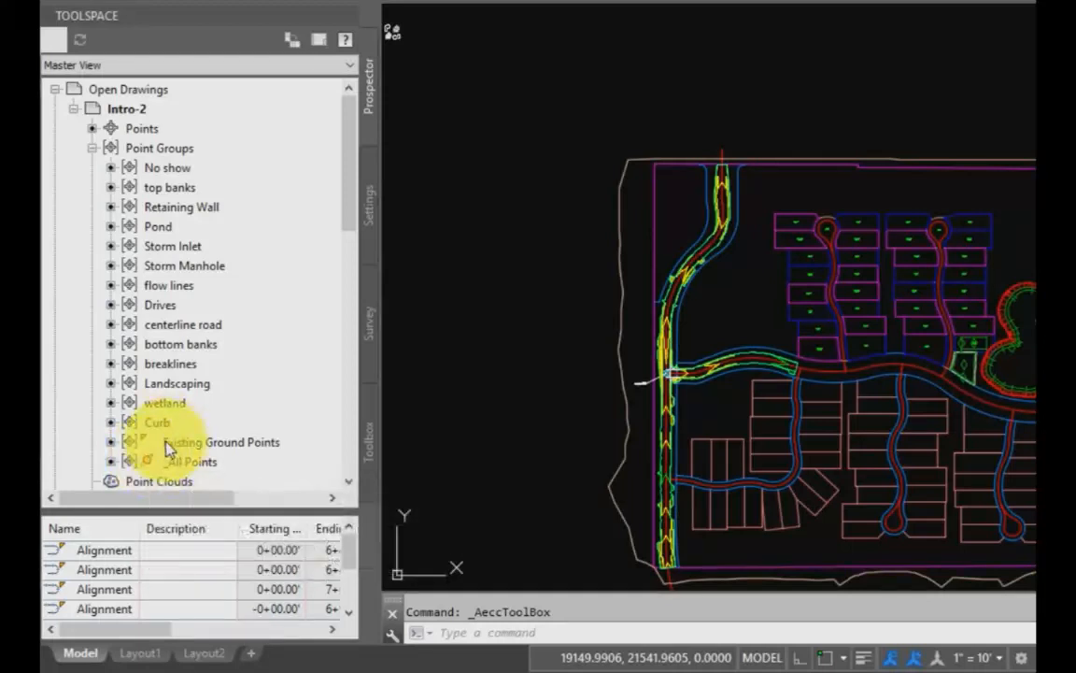
mouse_move(150, 441)
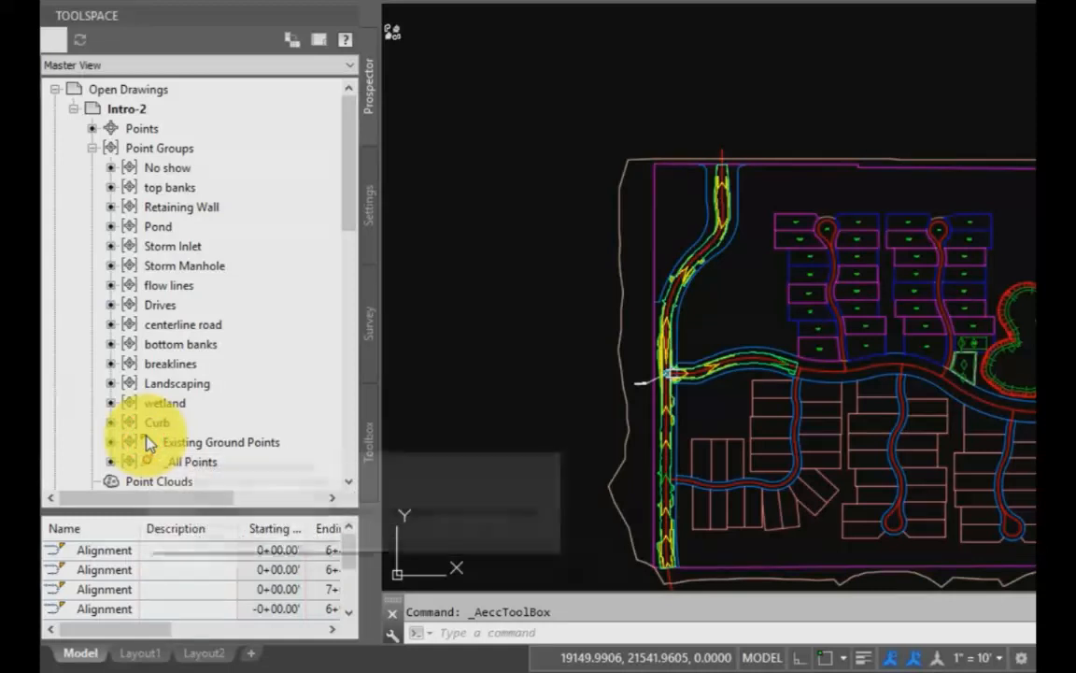
mouse_move(221, 441)
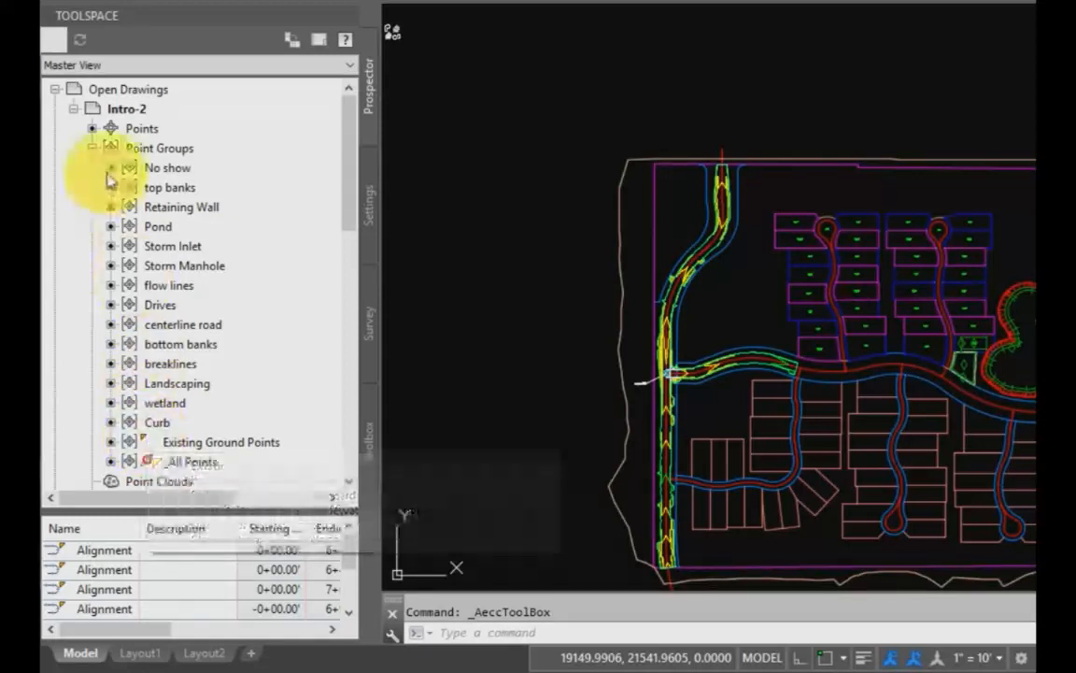
left_click(93, 147)
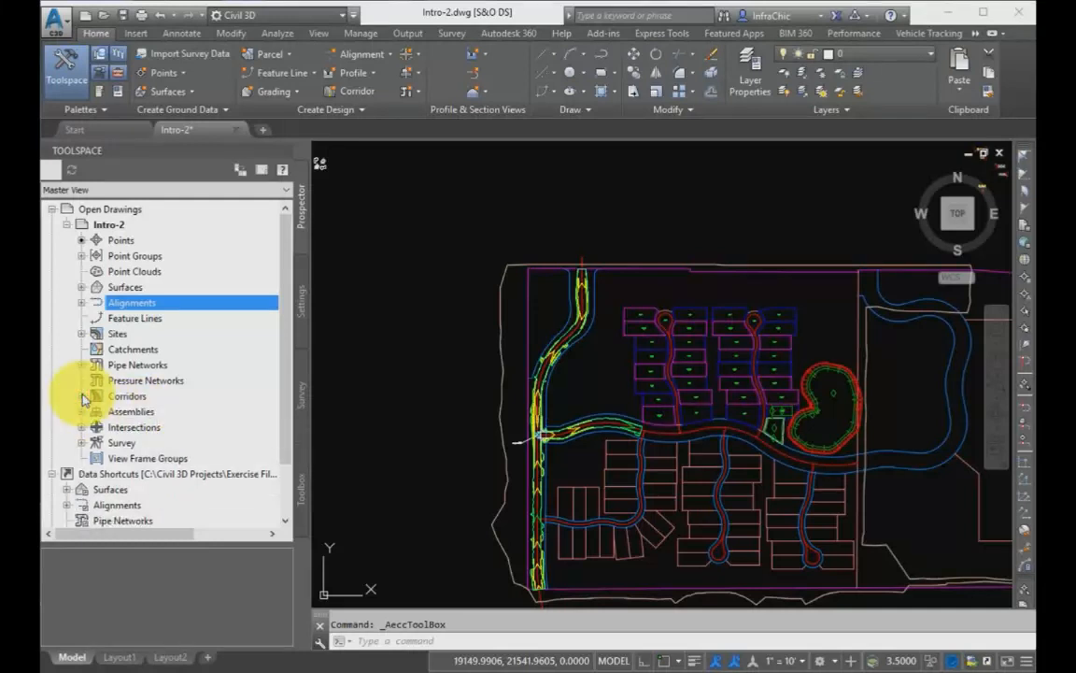
Step: Expand Sites to show Parking, Ponds and Site 1 and view its context menu
left_click(82, 333)
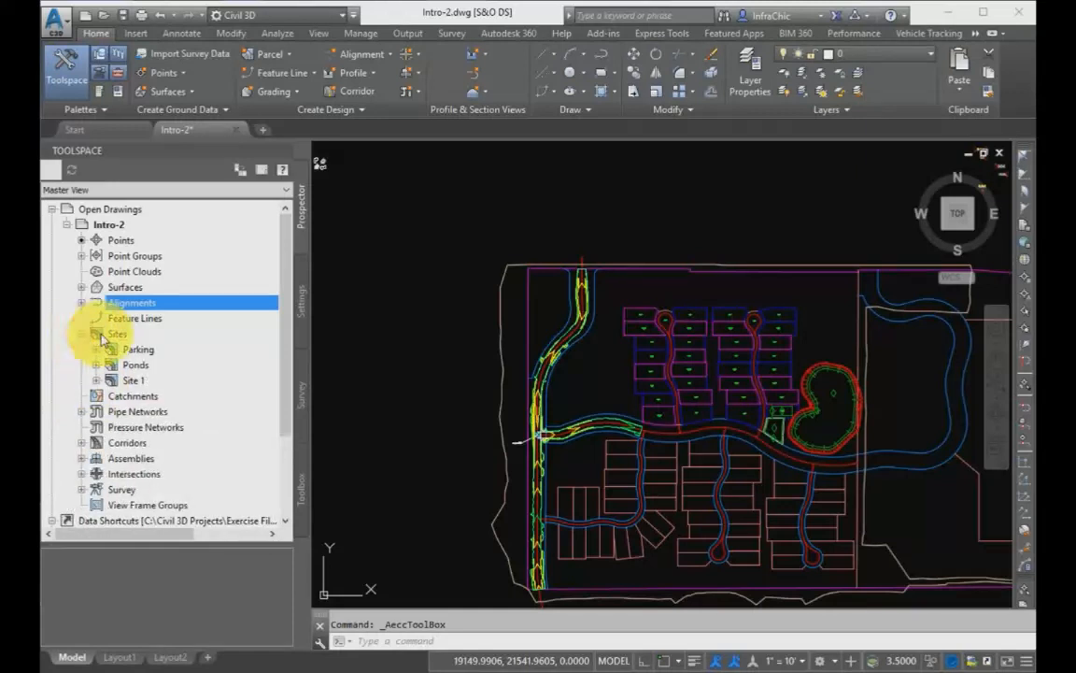
right_click(116, 333)
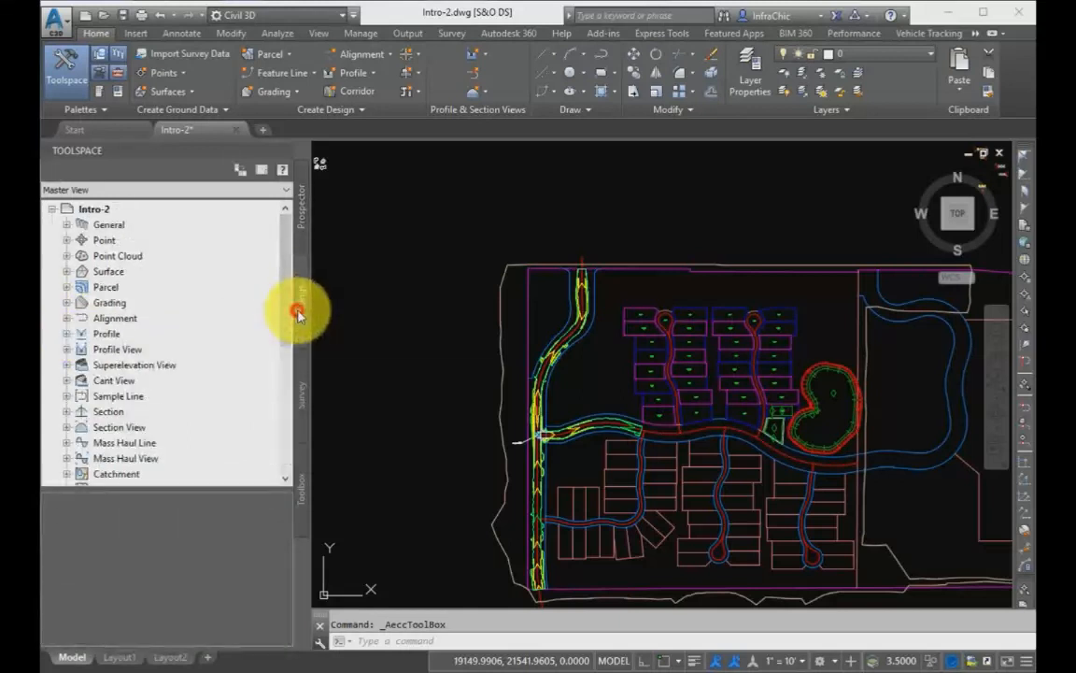
left_click(68, 271)
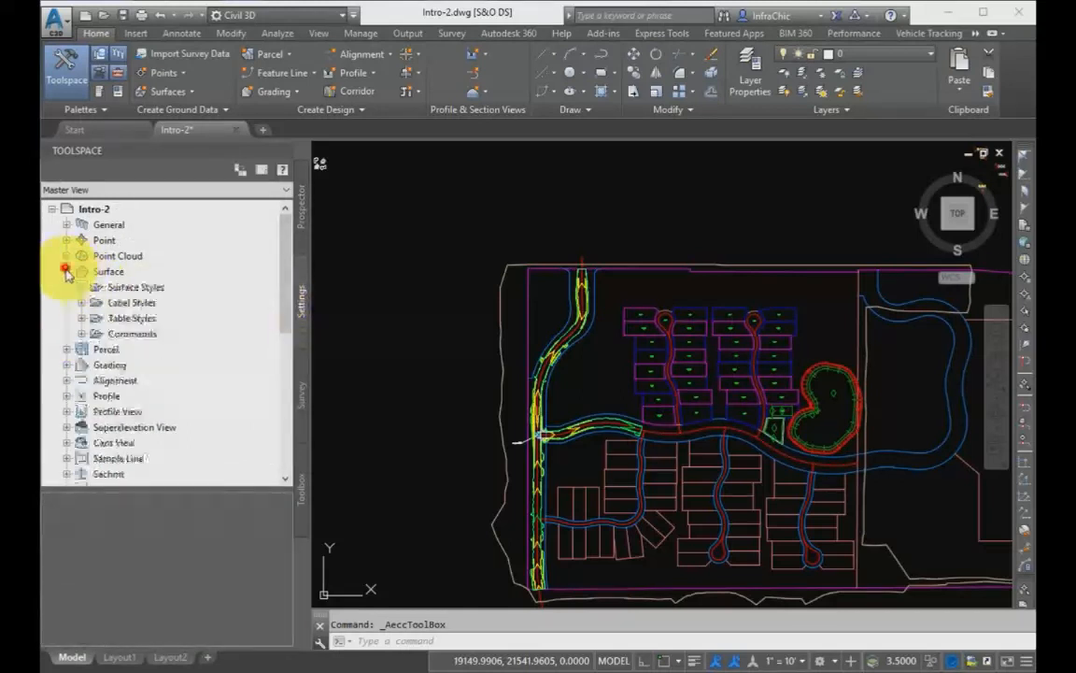
left_click(82, 288)
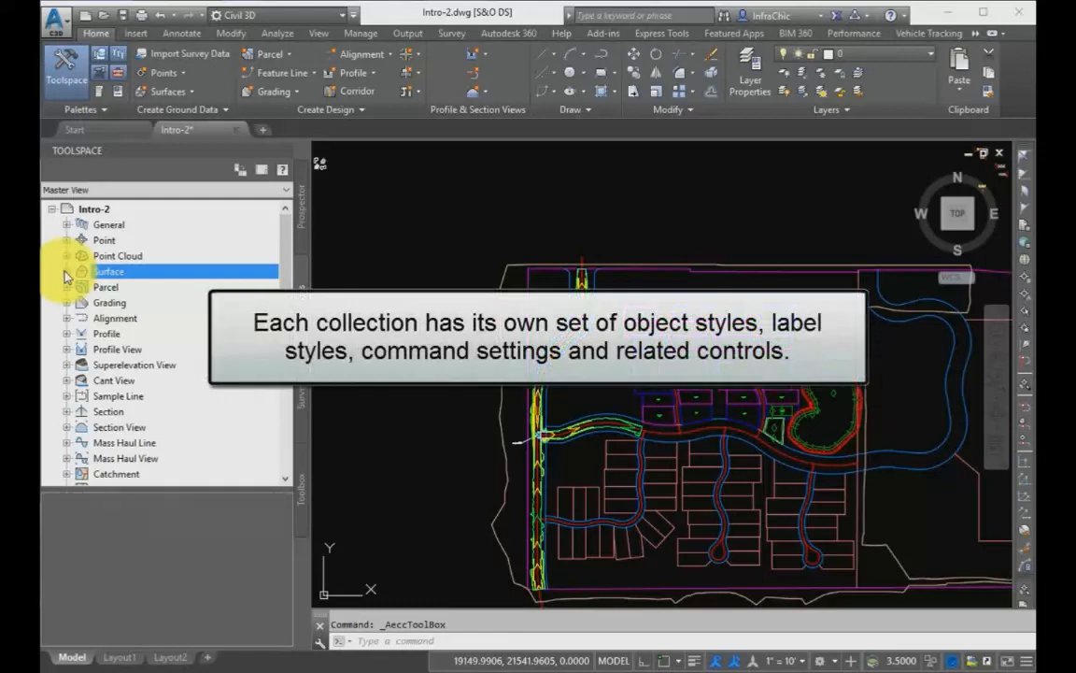
left_click(67, 271)
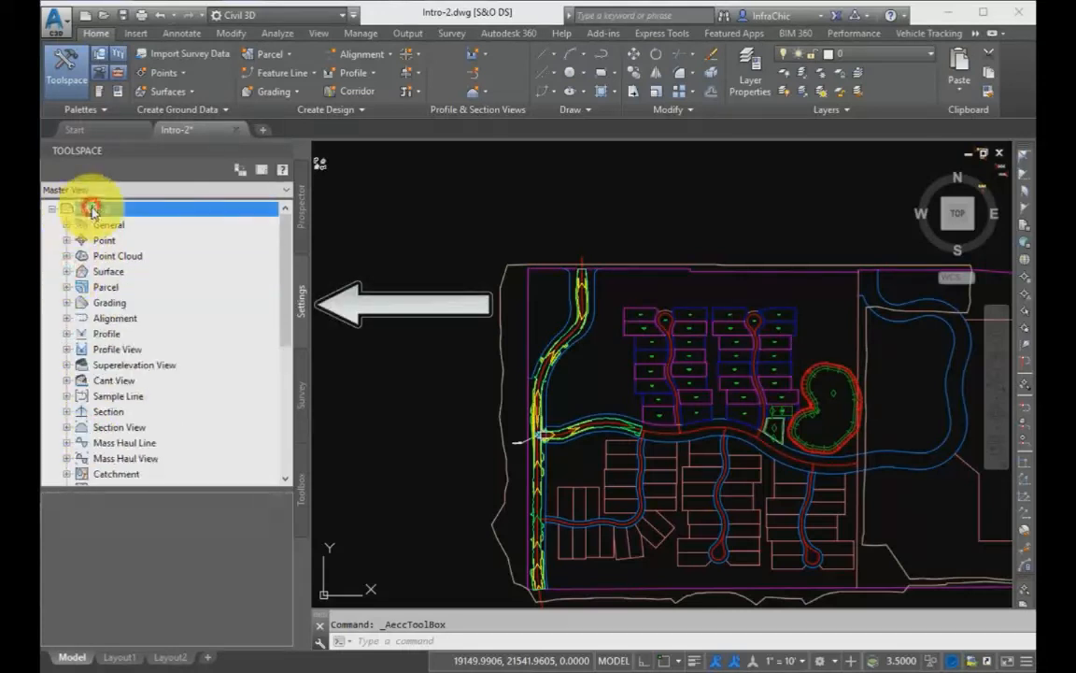
left_click(94, 209)
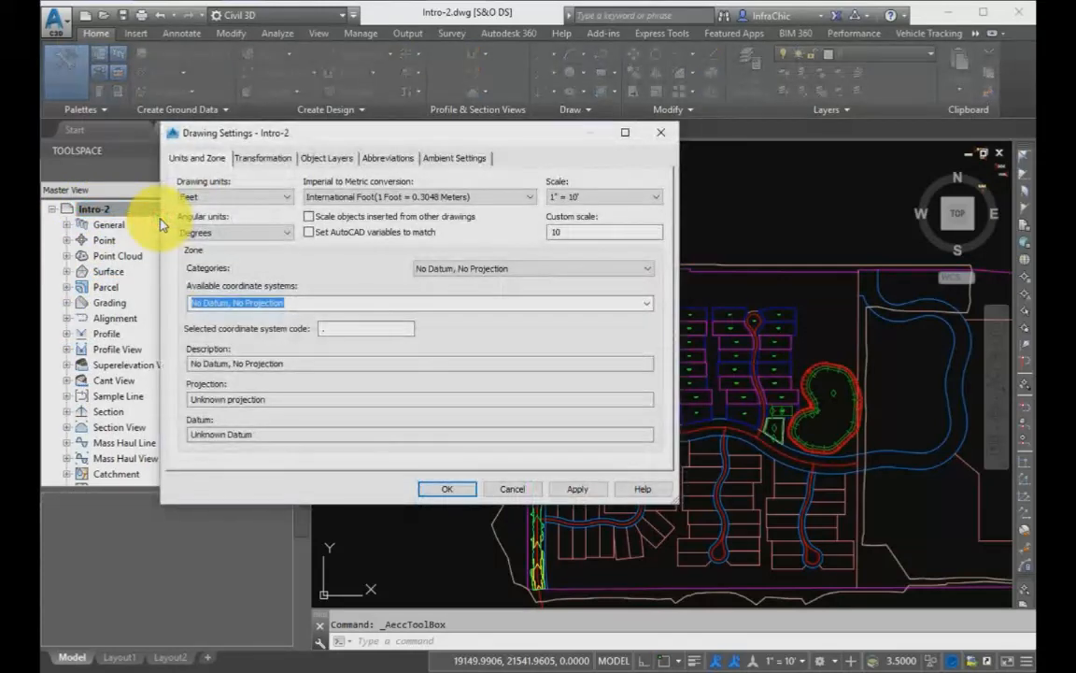
left_click(261, 157)
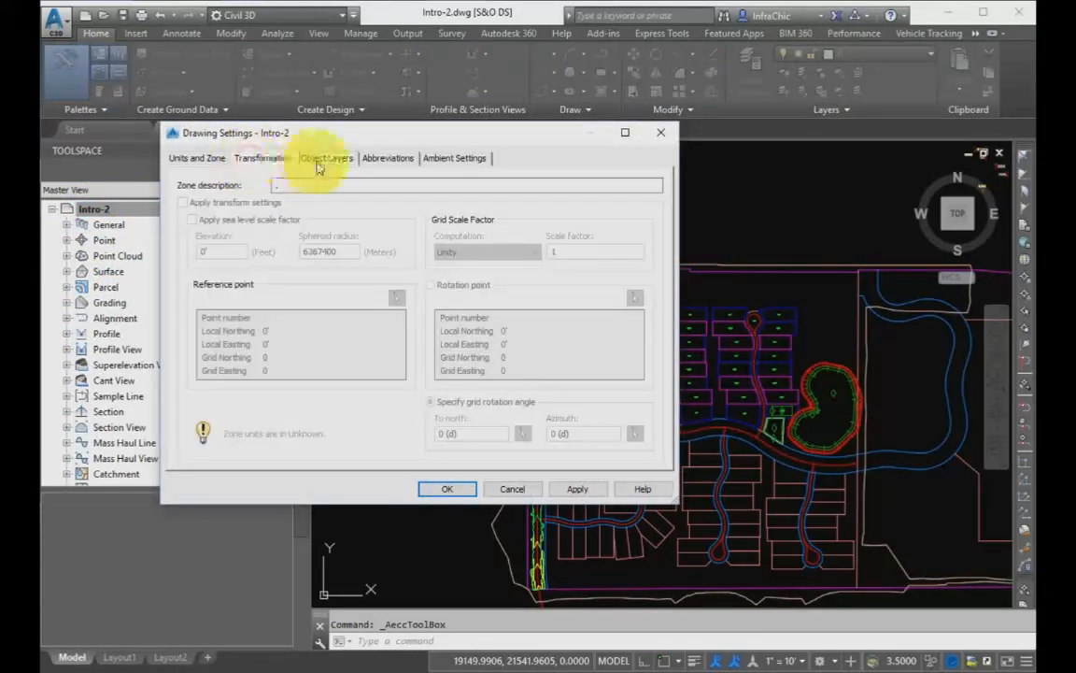
left_click(325, 157)
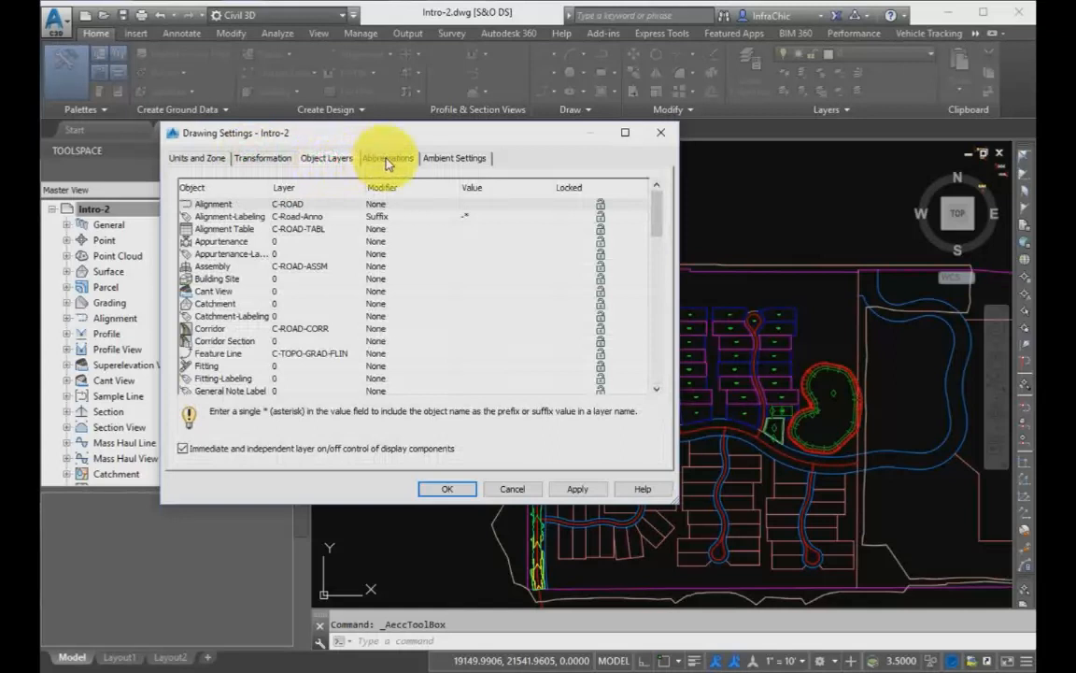
left_click(387, 157)
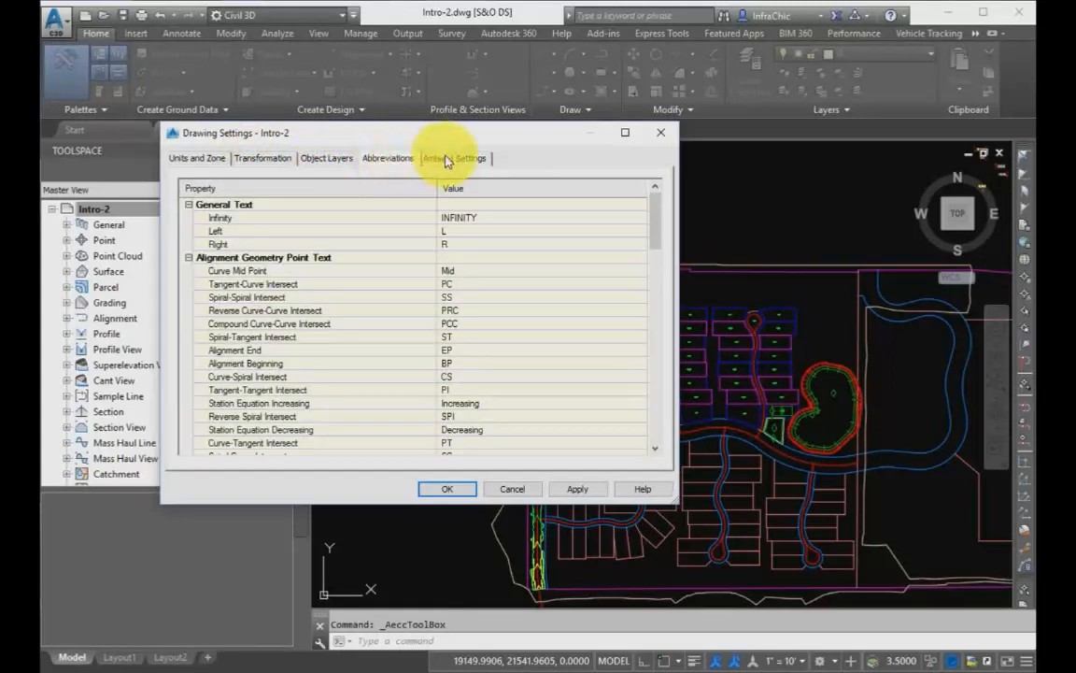
left_click(456, 157)
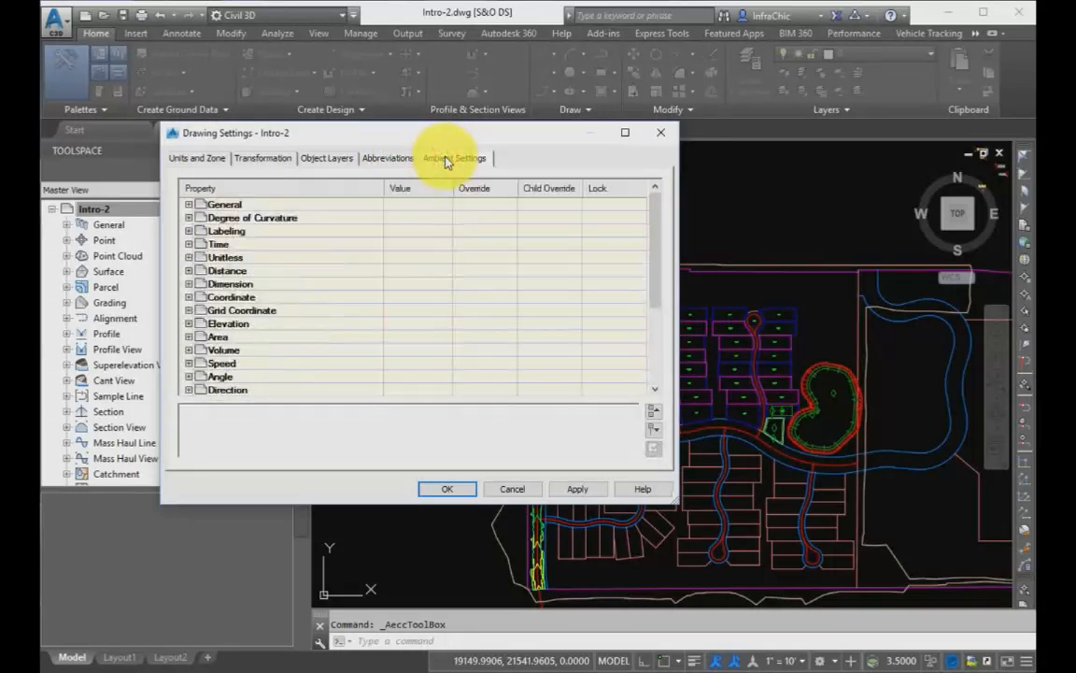
left_click(197, 157)
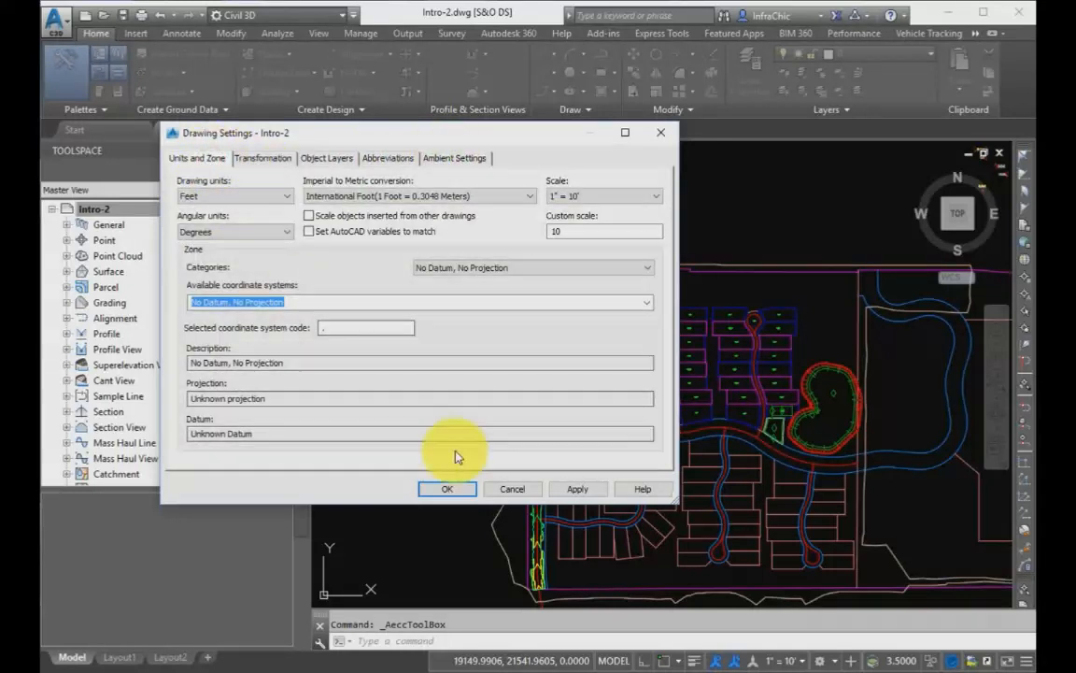
left_click(447, 489)
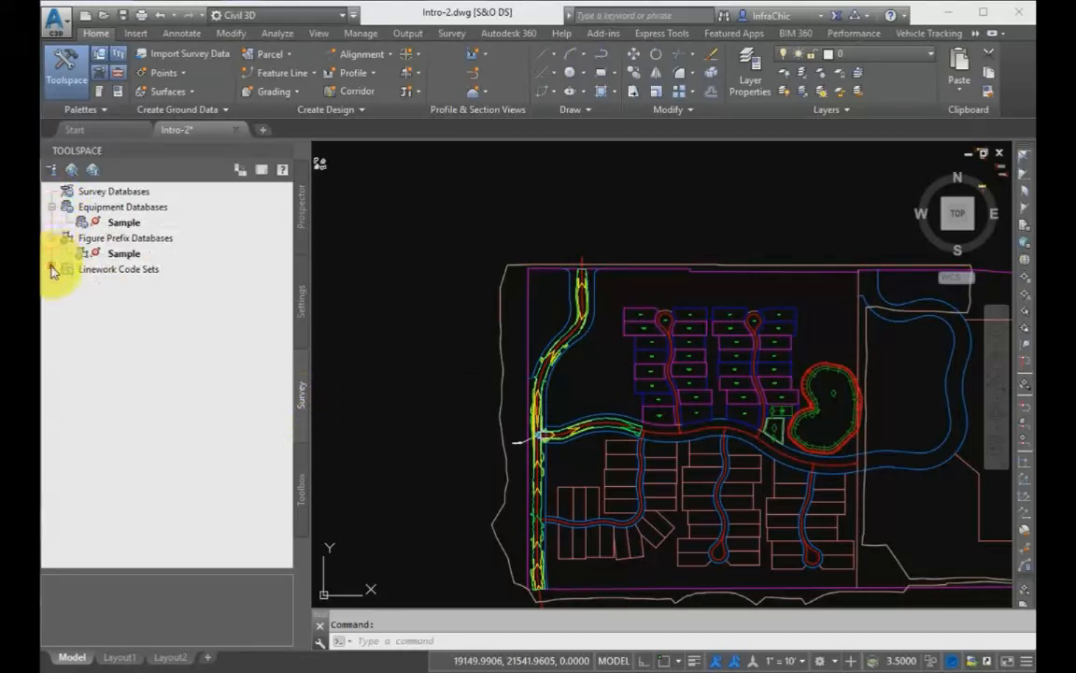
Step: Expand Linework Code Sets and view, then dismiss, the Survey Databases context menu
left_click(112, 190)
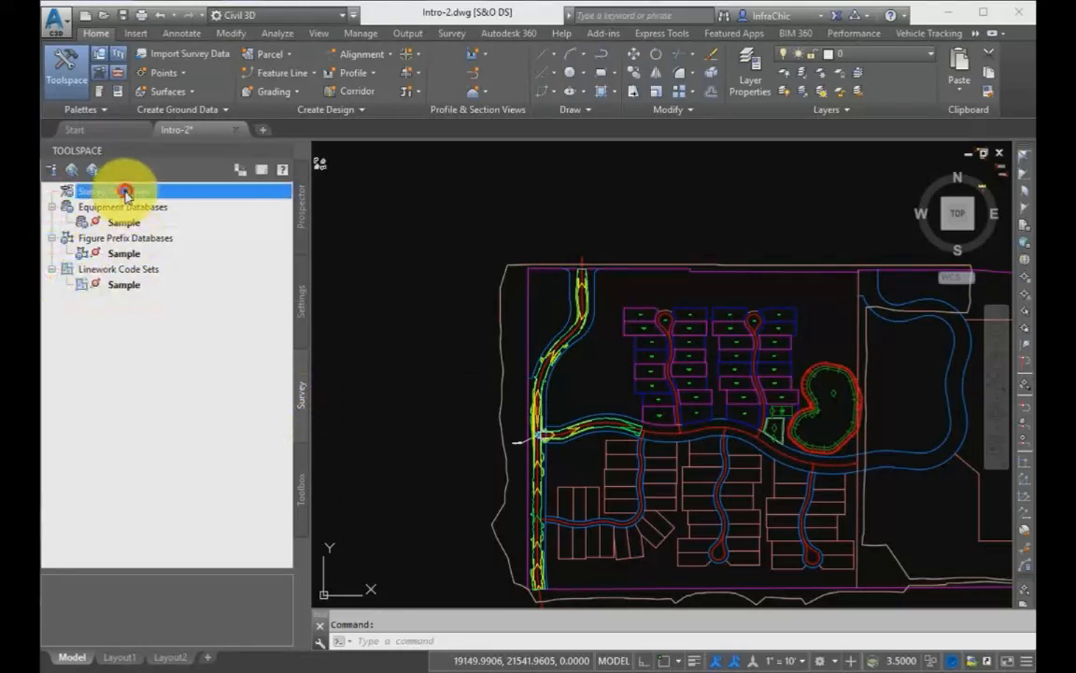
right_click(123, 191)
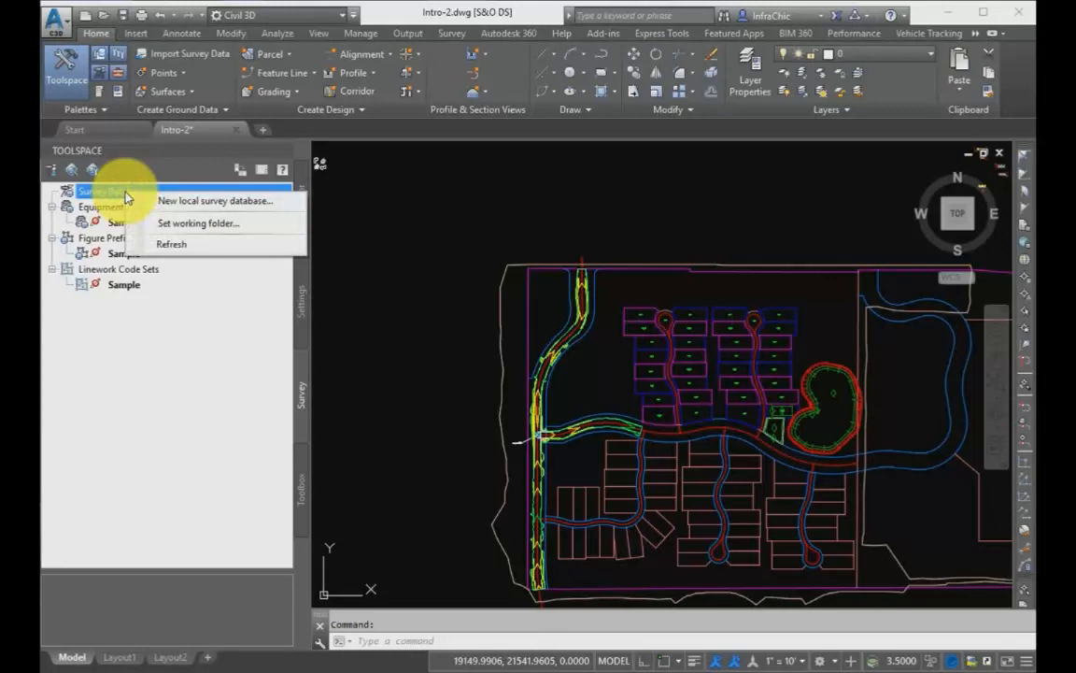
left_click(252, 433)
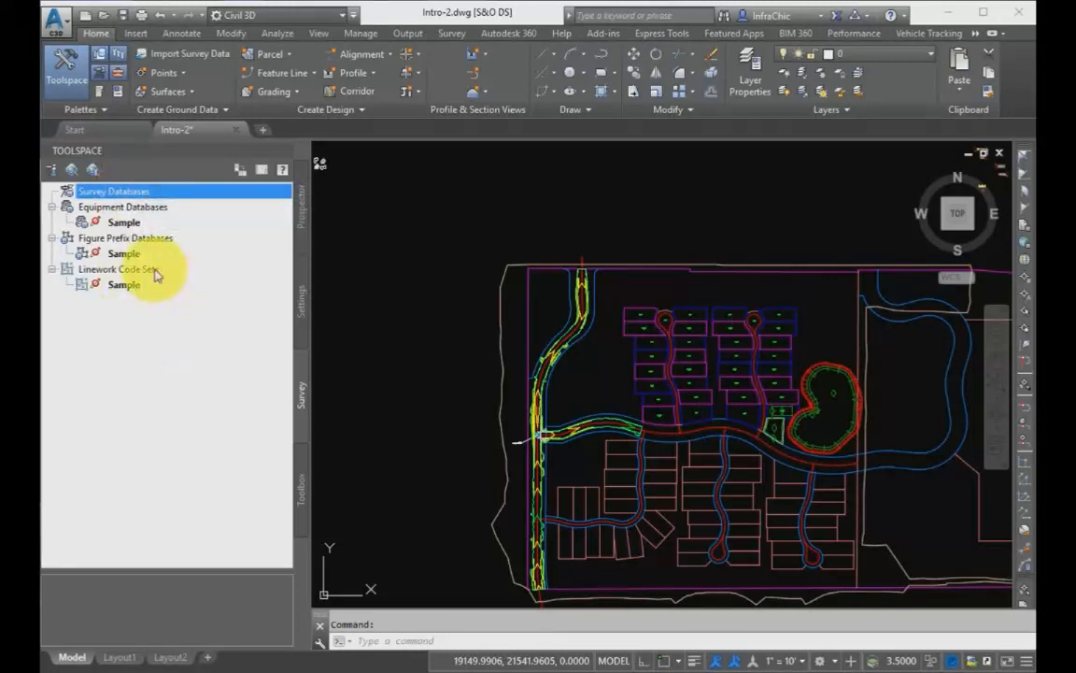
mouse_move(119, 269)
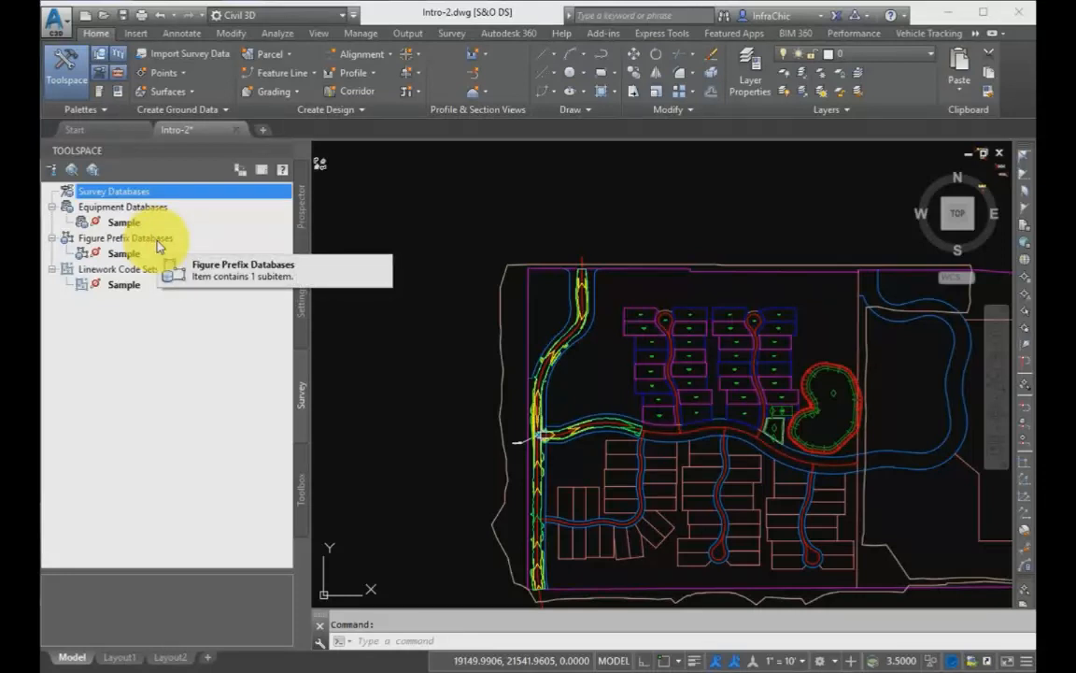
mouse_move(153, 215)
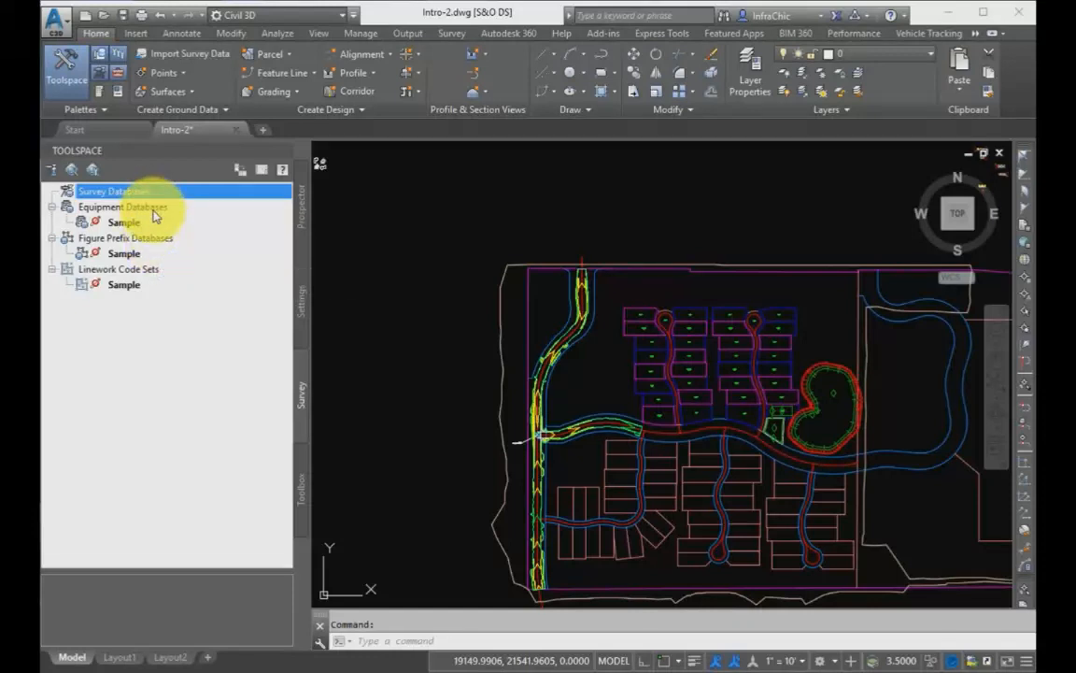
mouse_move(121, 206)
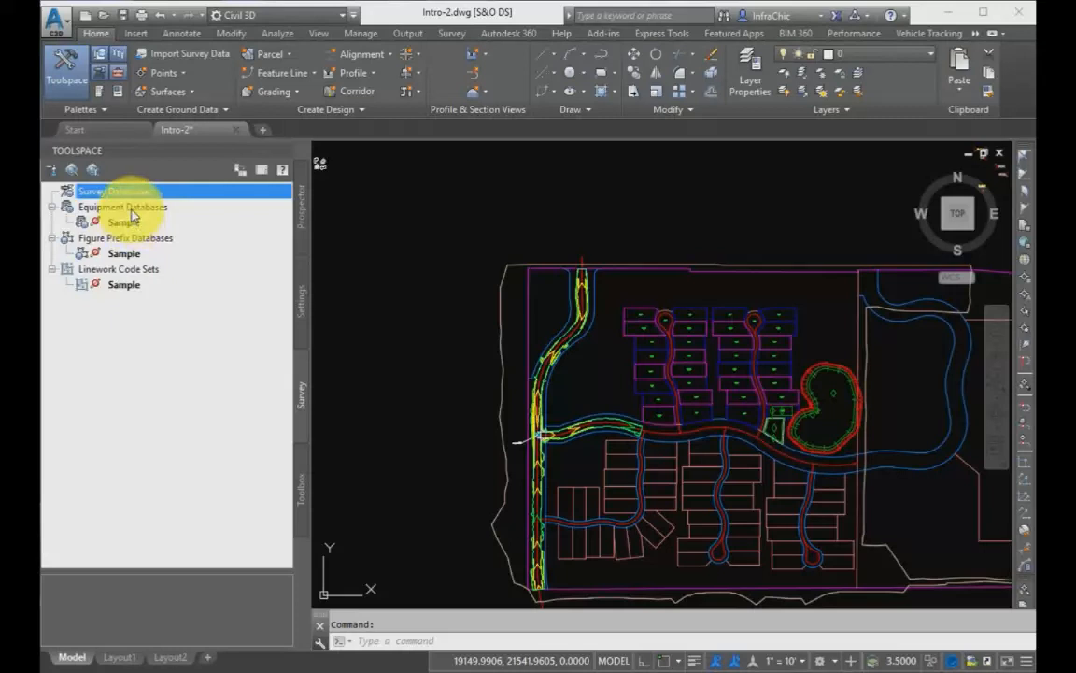
mouse_move(123, 206)
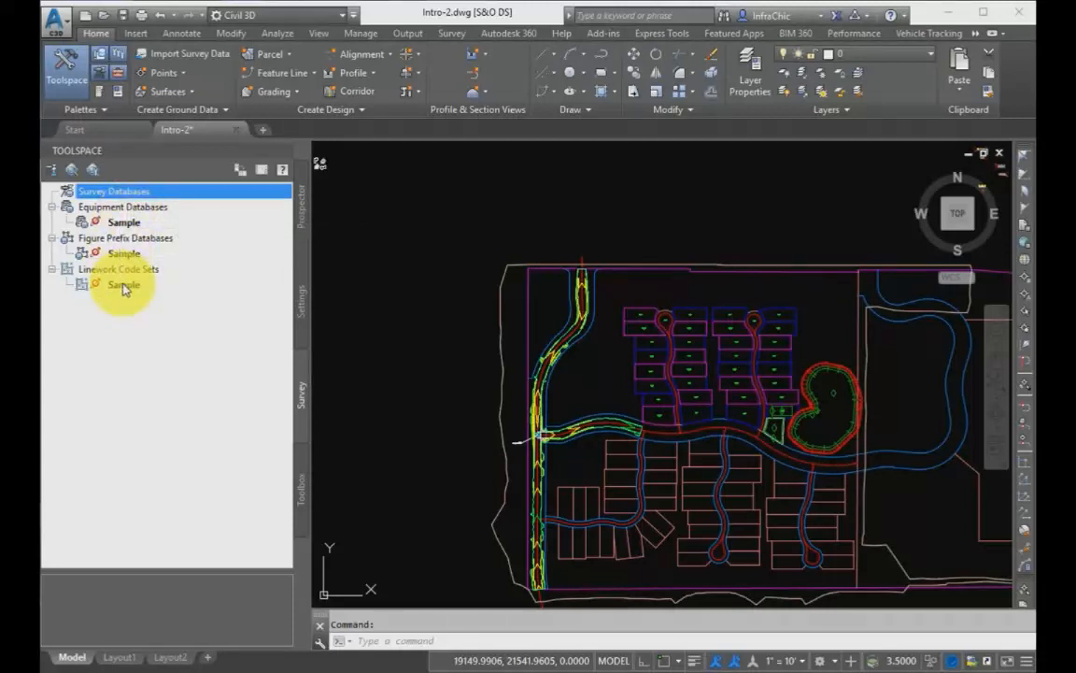
Step: Select the Sample linework code set in the Survey tree
left_click(124, 285)
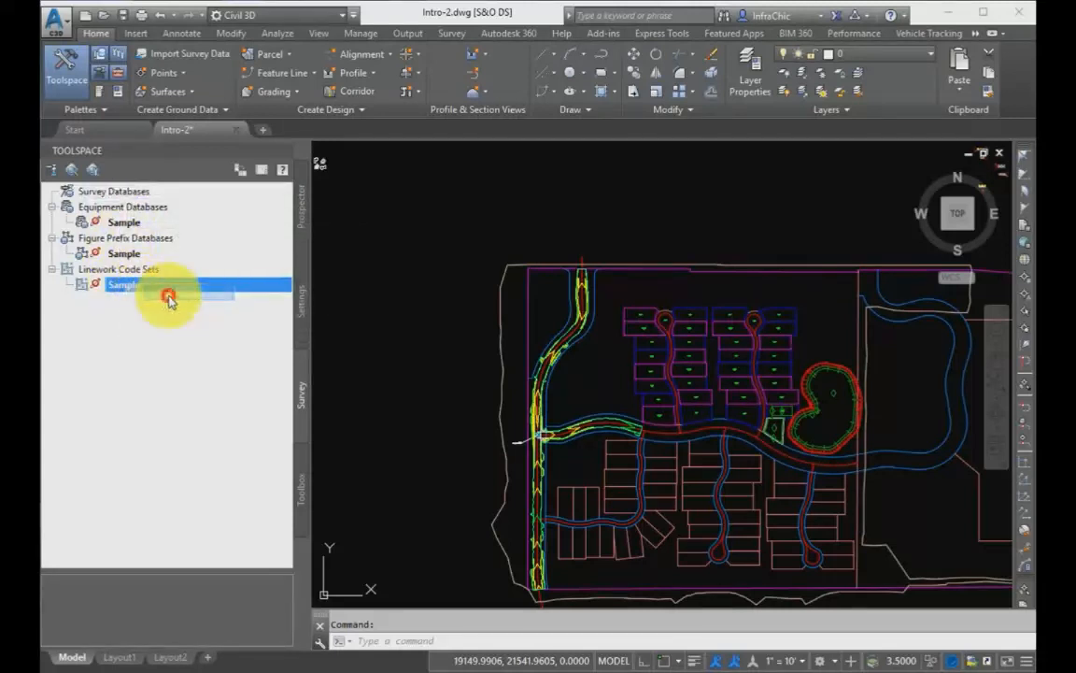
double_click(123, 284)
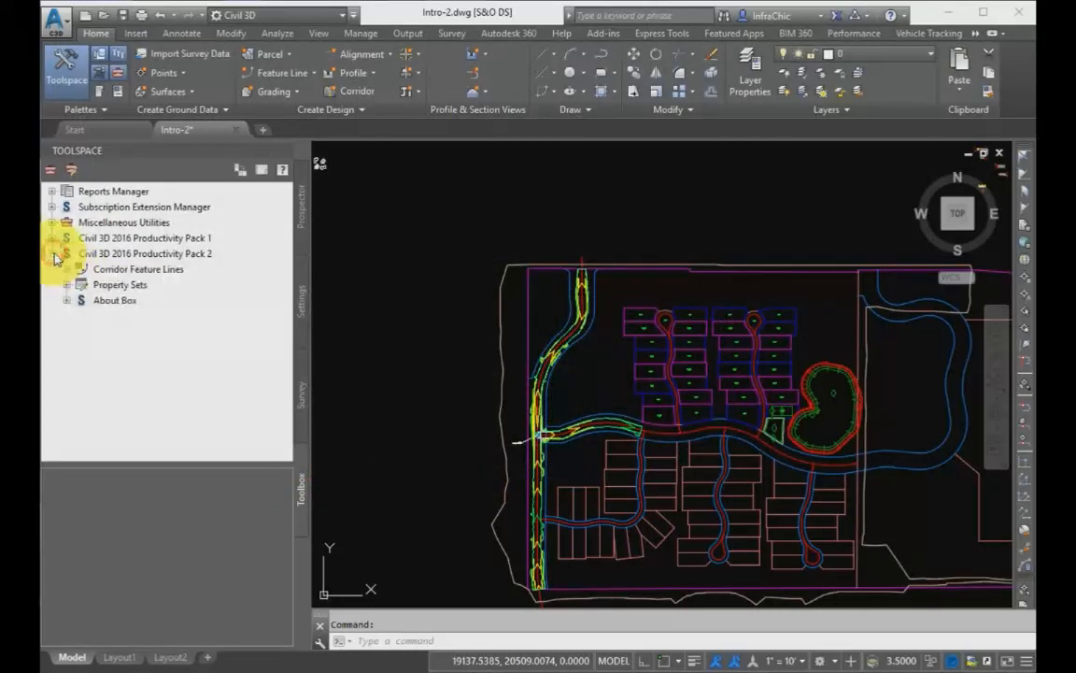
Step: Expand Productivity Pack 1 and Reports Manager into their tool and report categories
left_click(53, 238)
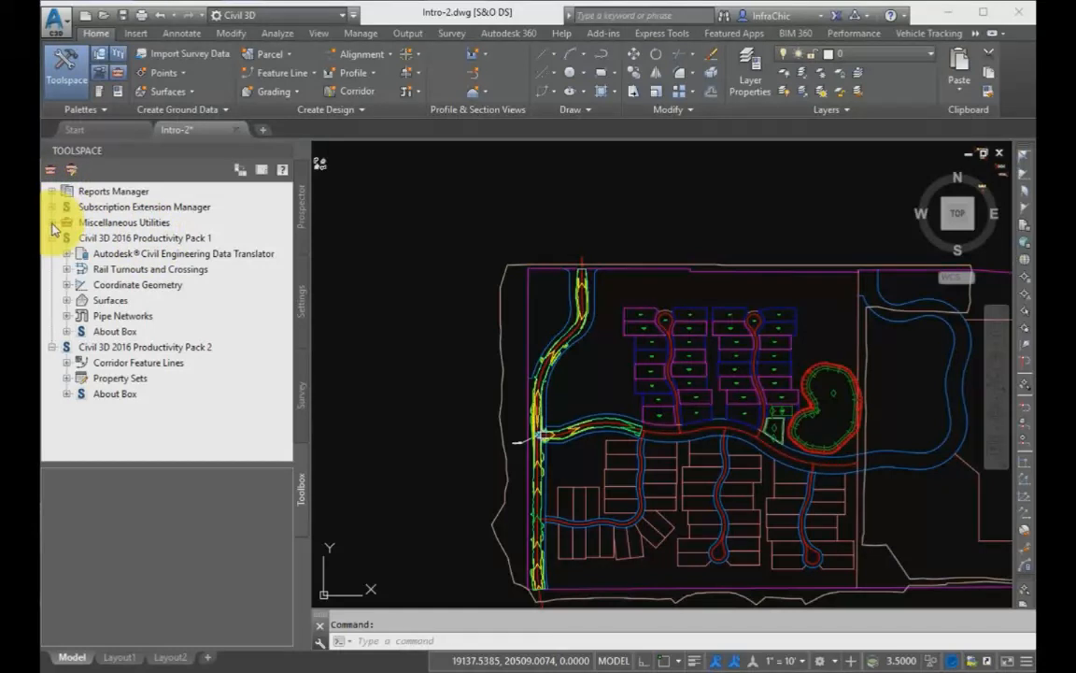
left_click(53, 191)
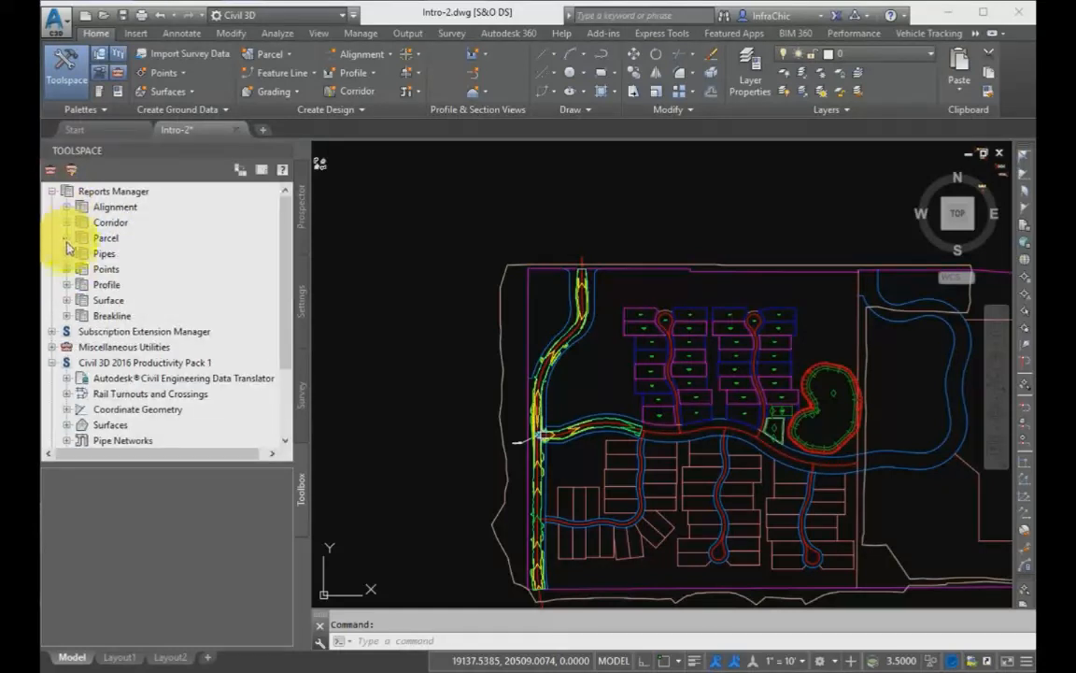
Step: Expand and collapse the Points and Surface report folders under Reports Manager
left_click(67, 269)
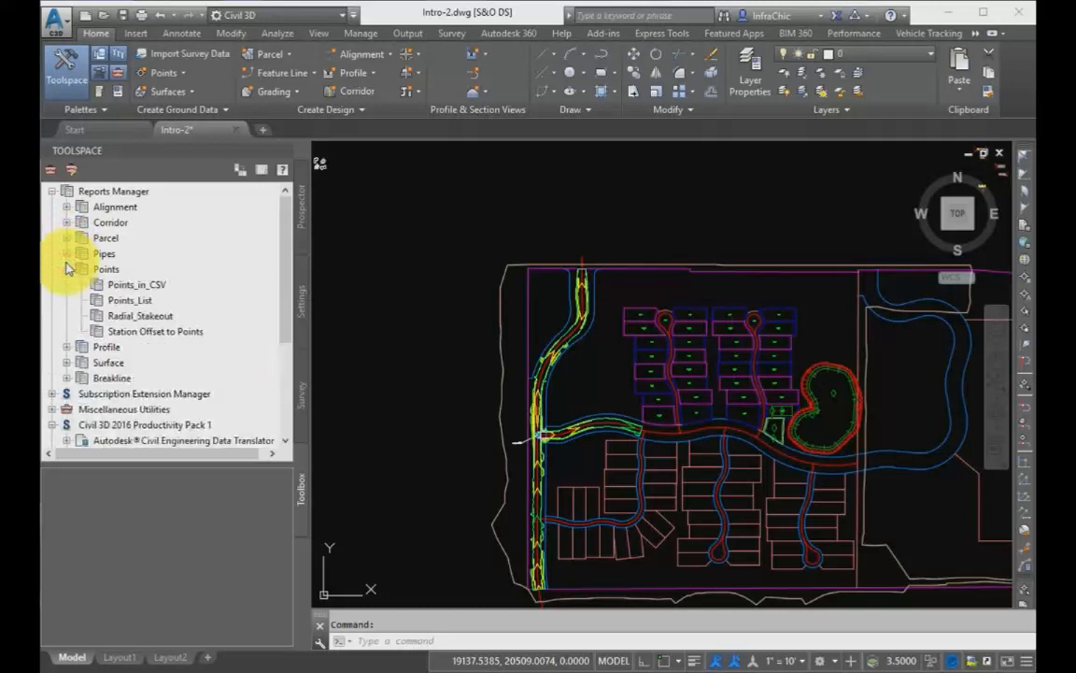
left_click(67, 270)
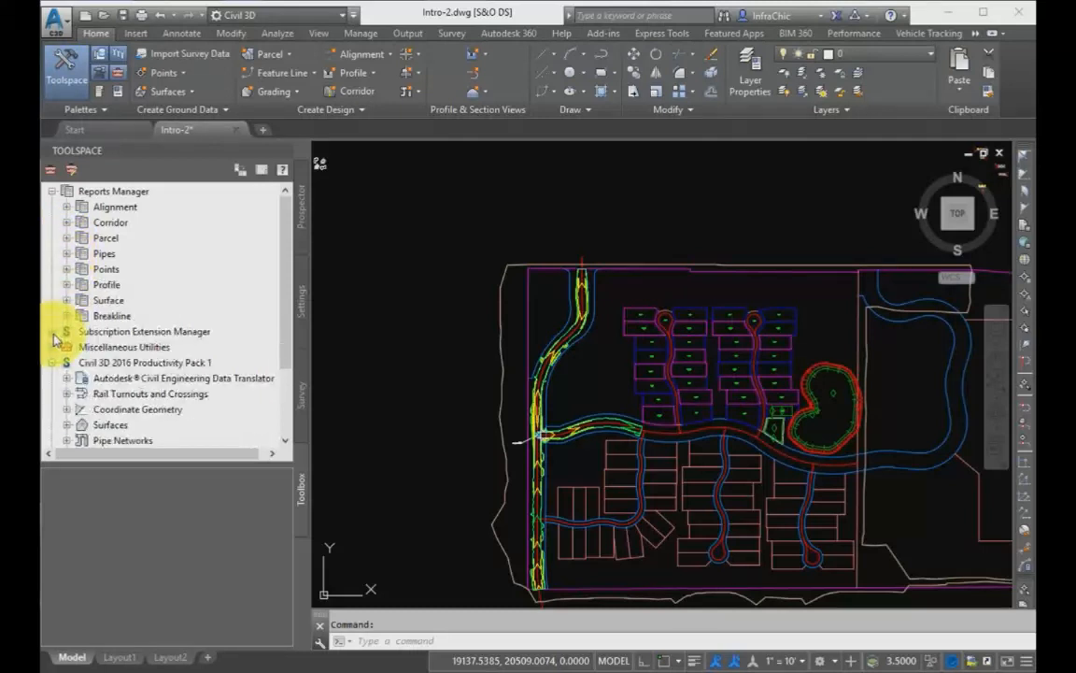
left_click(67, 299)
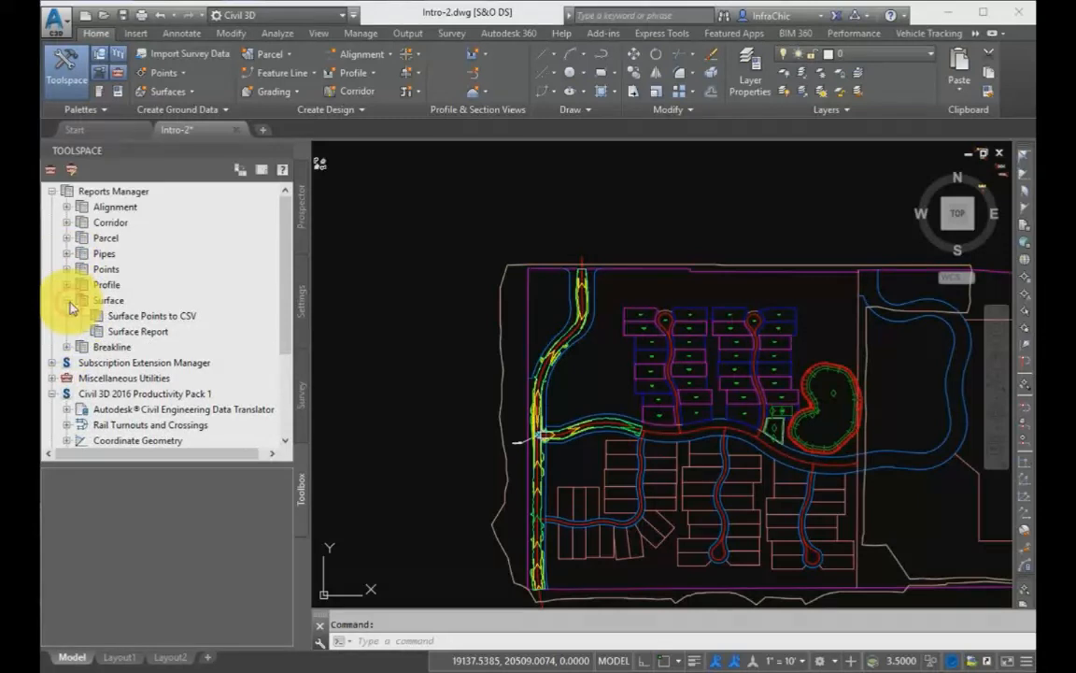
left_click(68, 237)
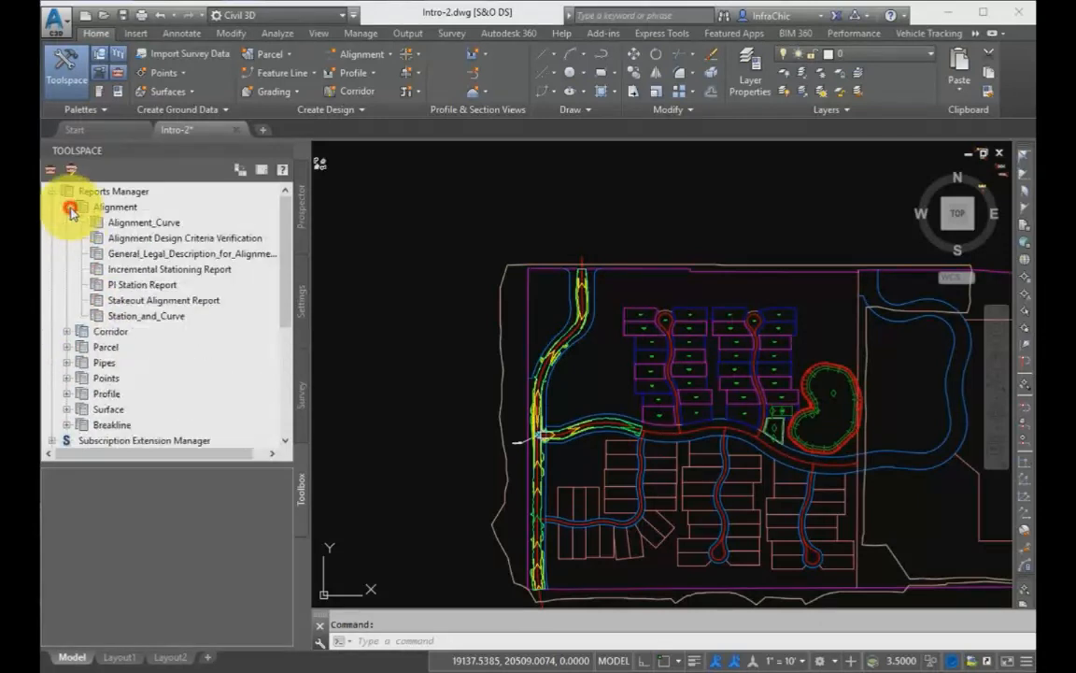
Step: Collapse Reports Manager, browse Miscellaneous Utilities and Subscription Extension Manager, then expand Property Sets to Define Property Sets
left_click(67, 205)
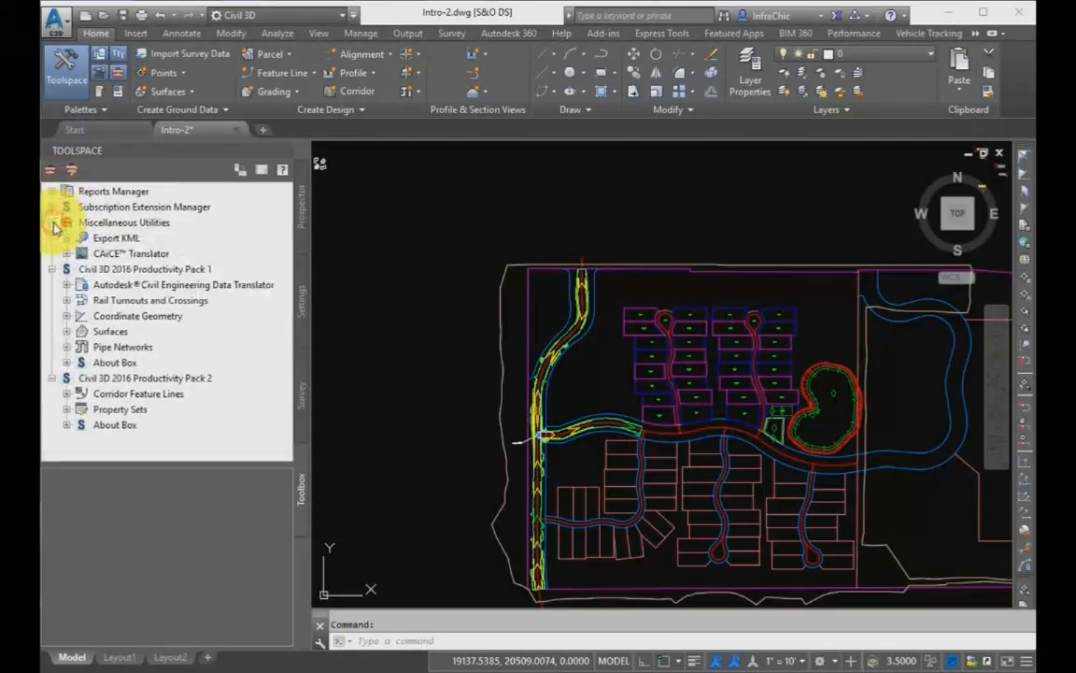
left_click(67, 269)
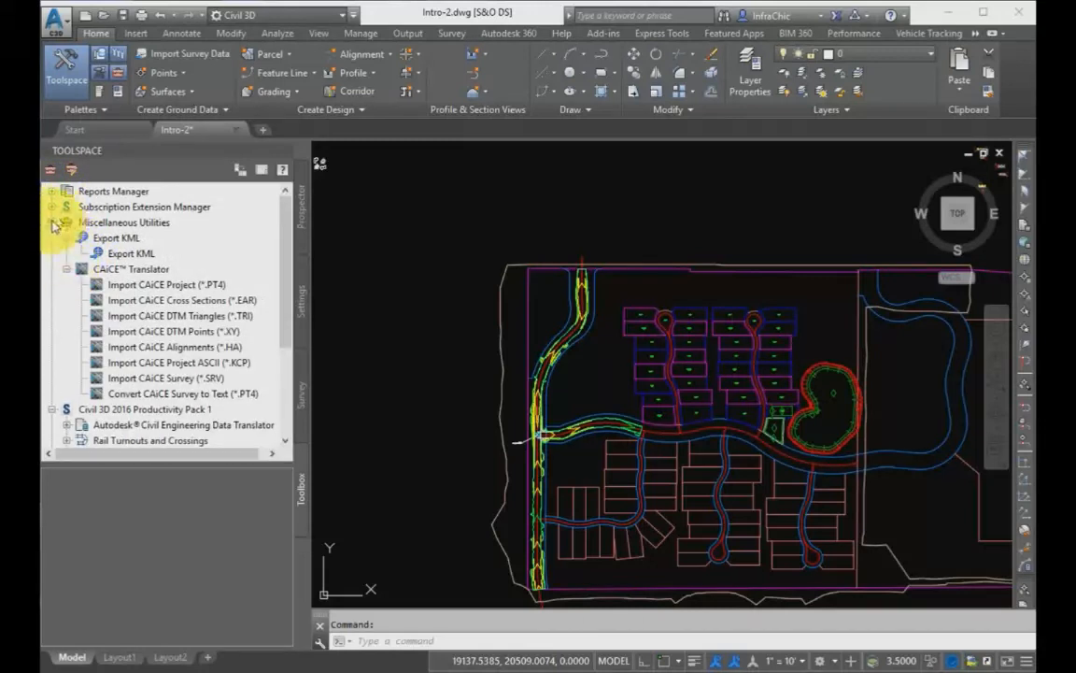
left_click(52, 206)
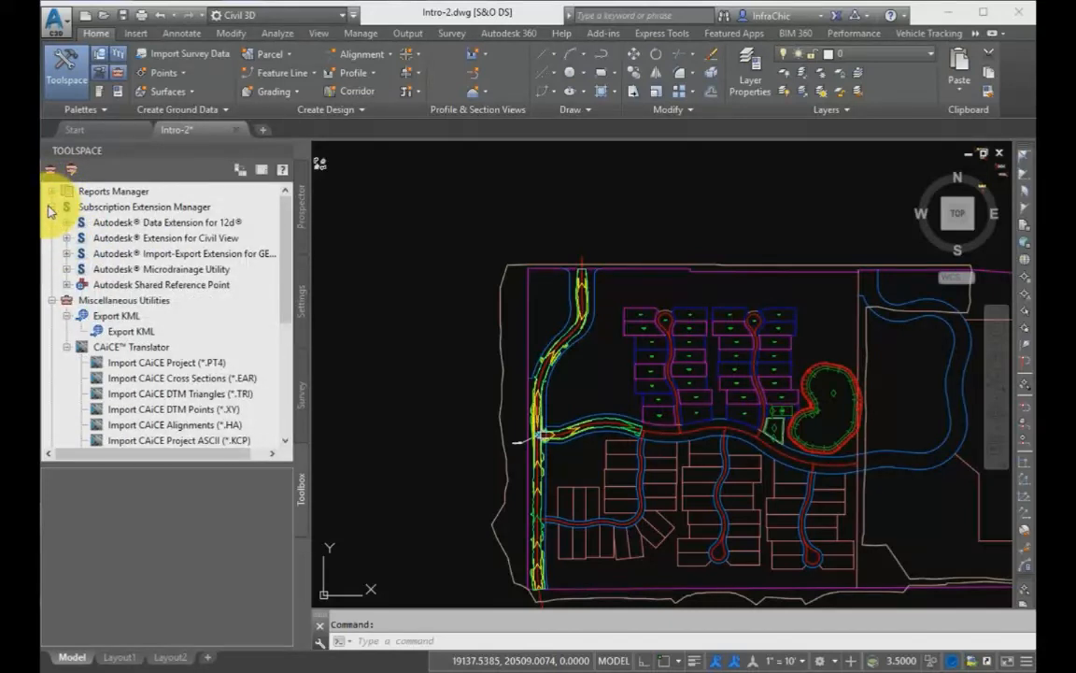
left_click(52, 222)
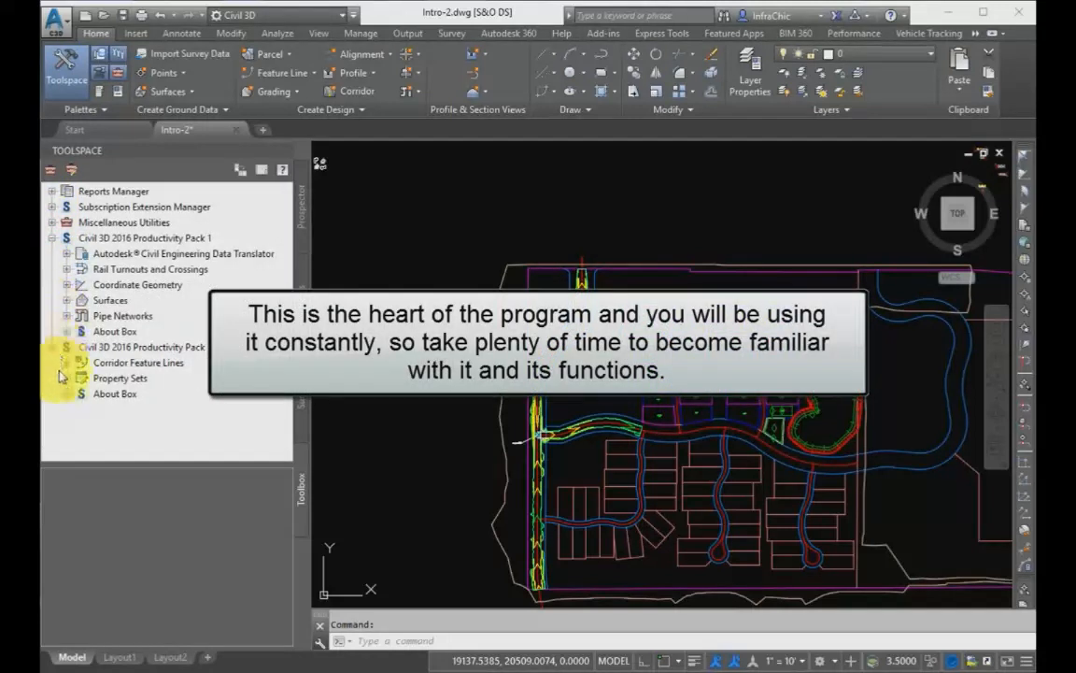
left_click(79, 378)
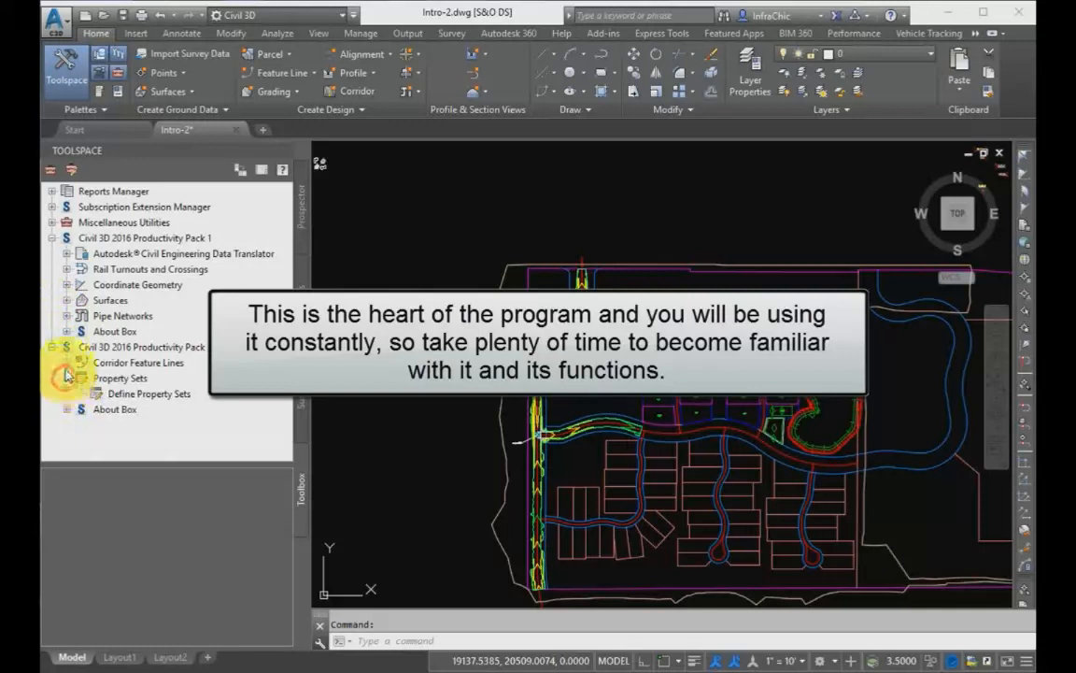